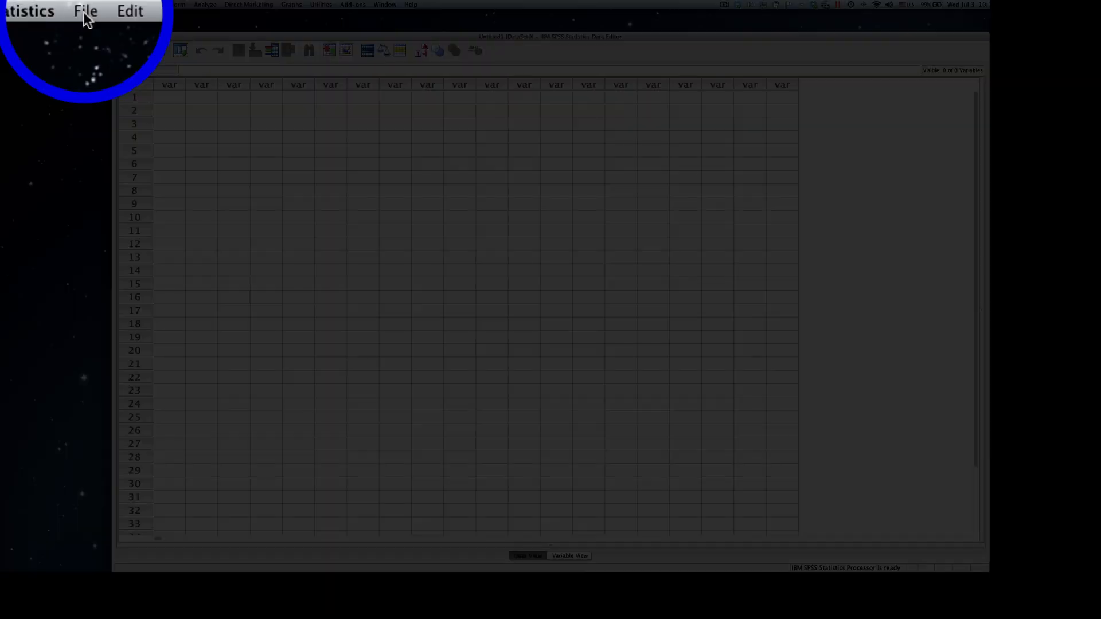
Open the Open Data dialog and filter files to Excel (*.xls, *.xlsx, *.xlsm)
left_click(85, 10)
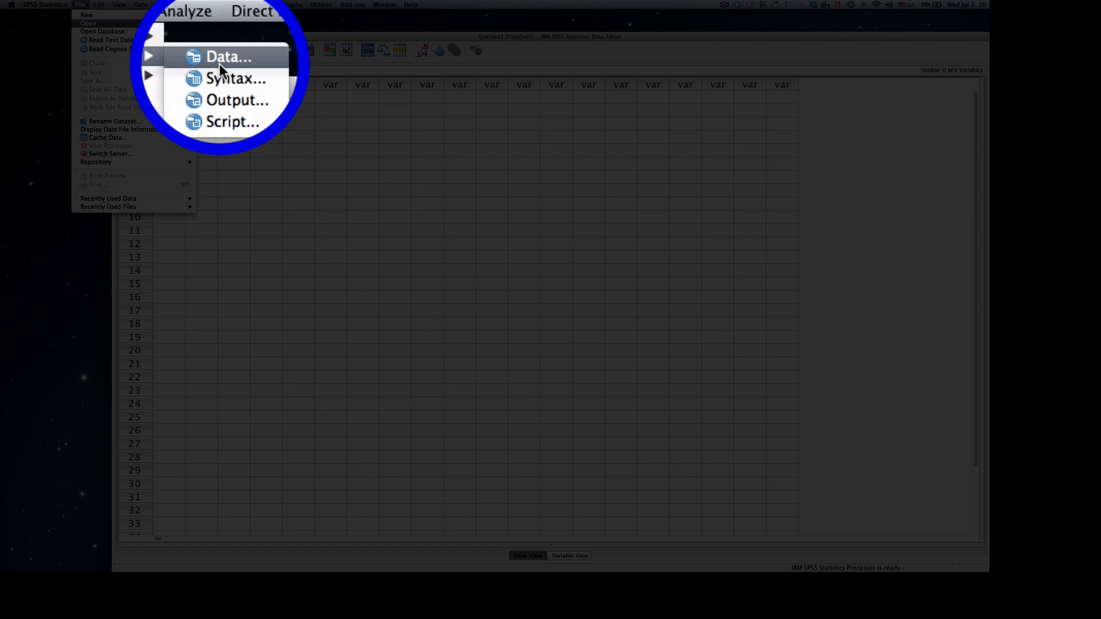
left_click(227, 56)
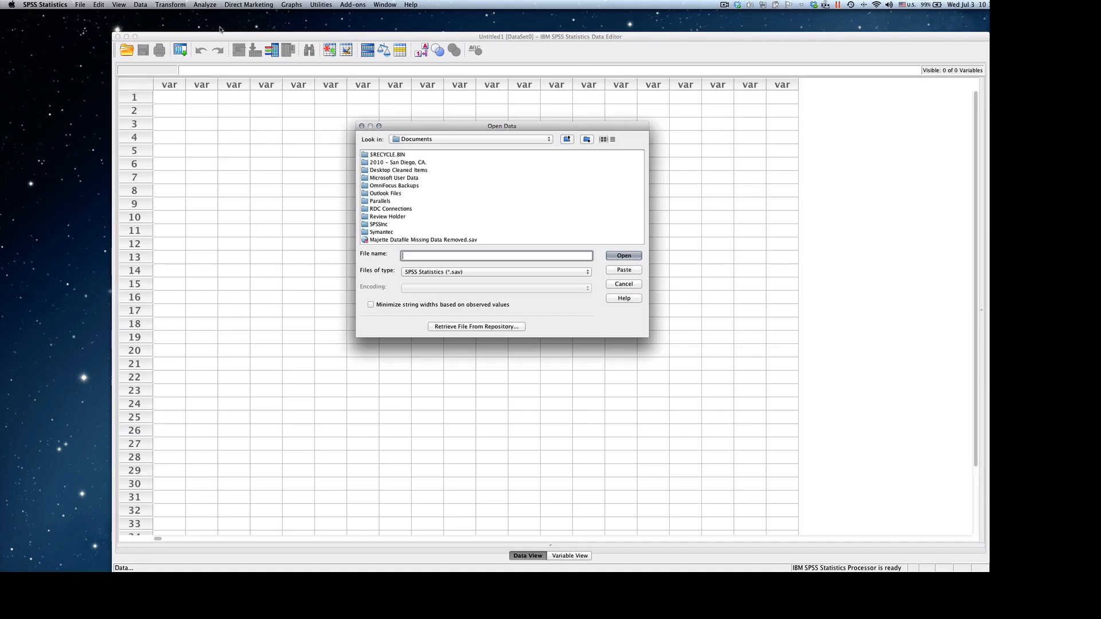
mouse_move(470, 127)
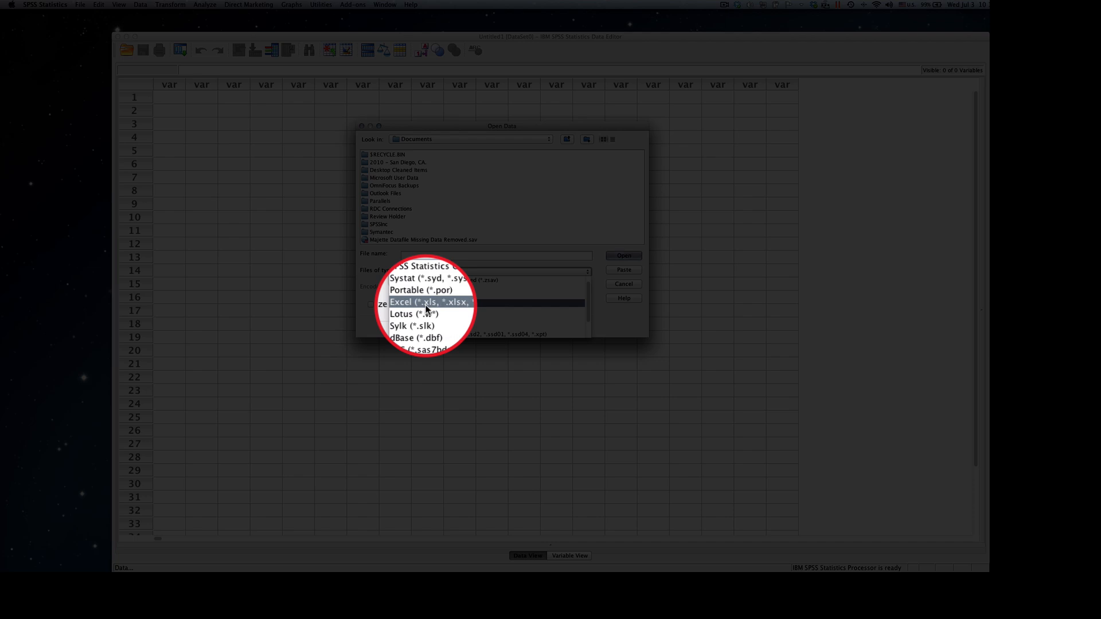
left_click(428, 301)
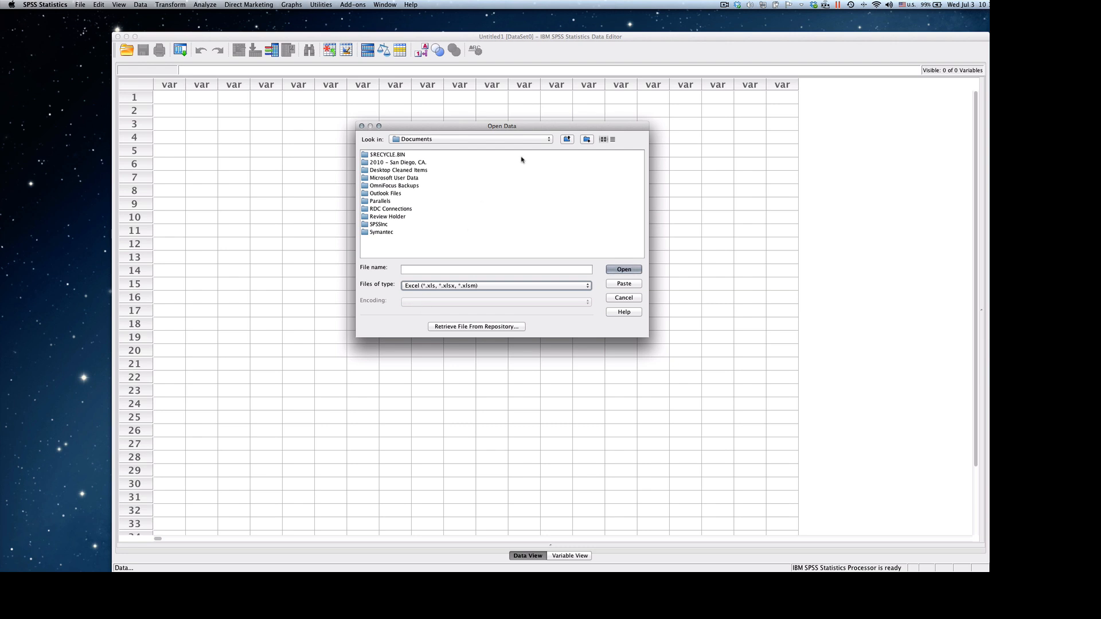
Open ddba_8438_dataset_v1_0(07-08-2011).xls from the Desktop
left_click(566, 139)
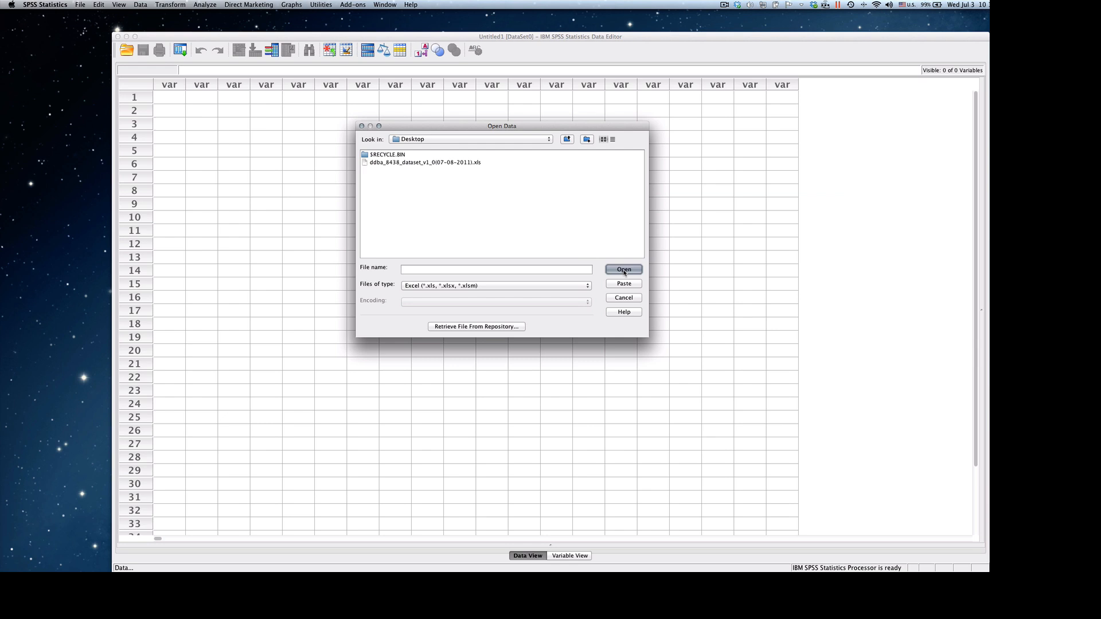
left_click(424, 163)
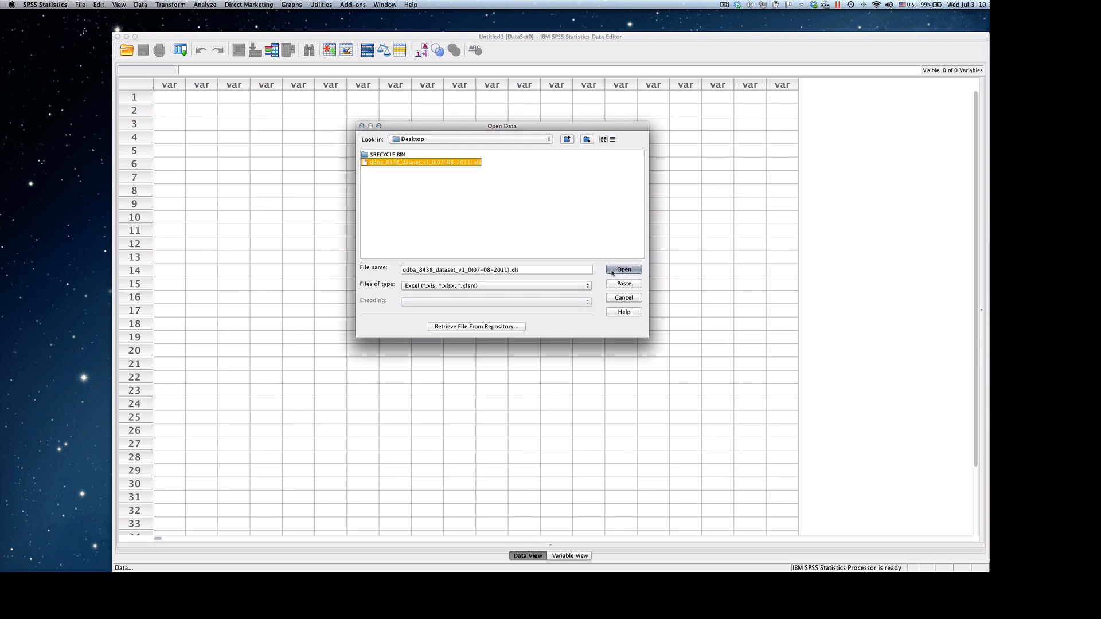
left_click(622, 269)
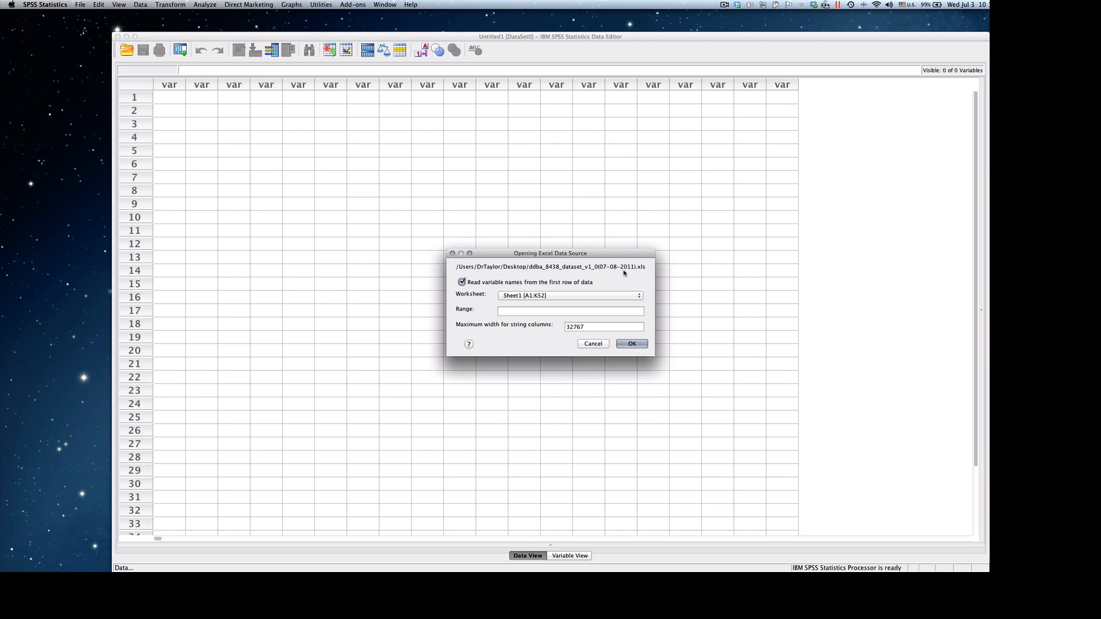
mouse_move(609, 271)
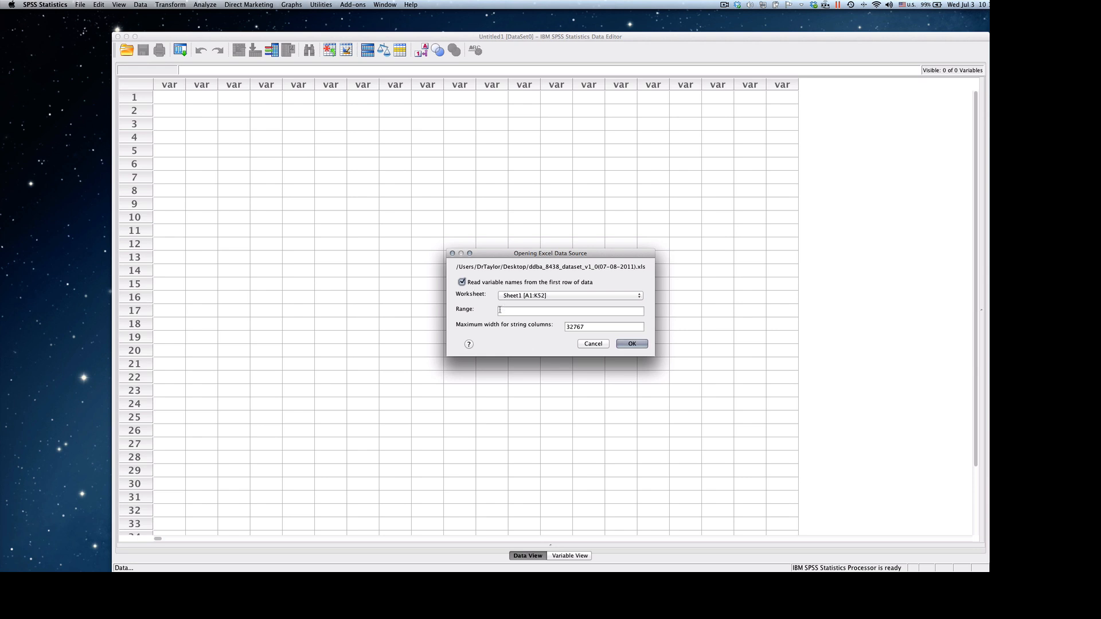
Type the cell range 'A:2' in the Range box to import the Excel data
left_click(570, 311)
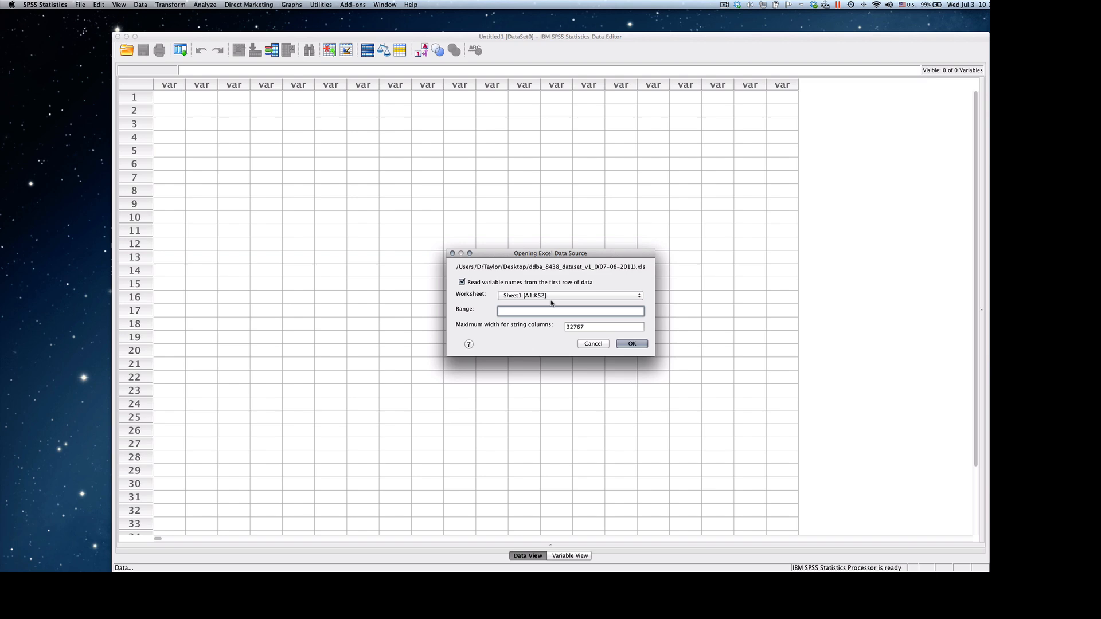
type("A1")
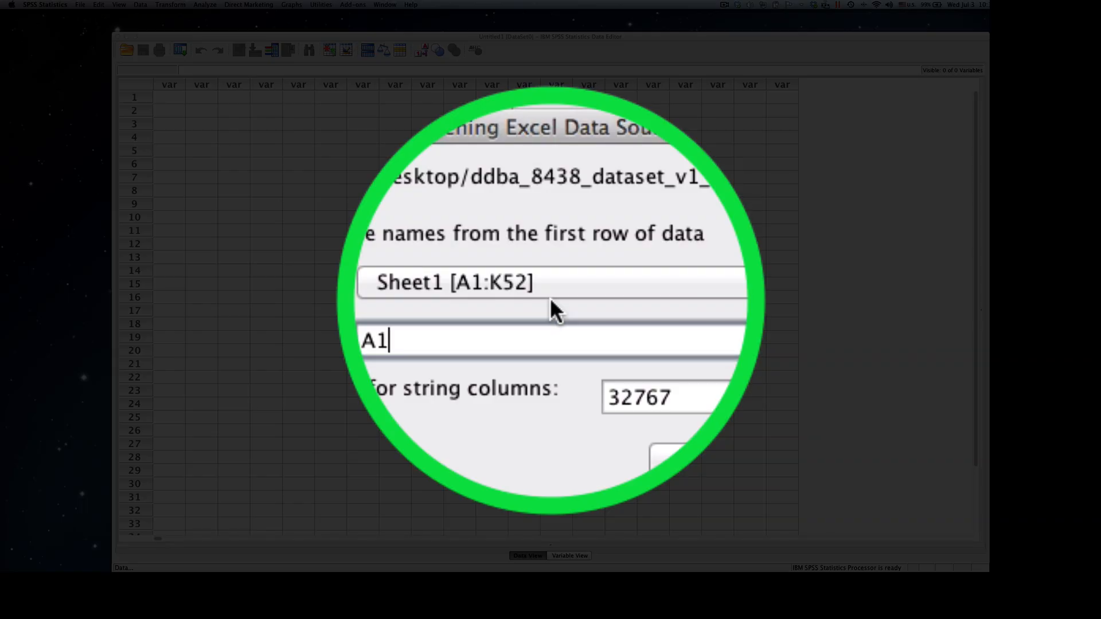
type(":J5")
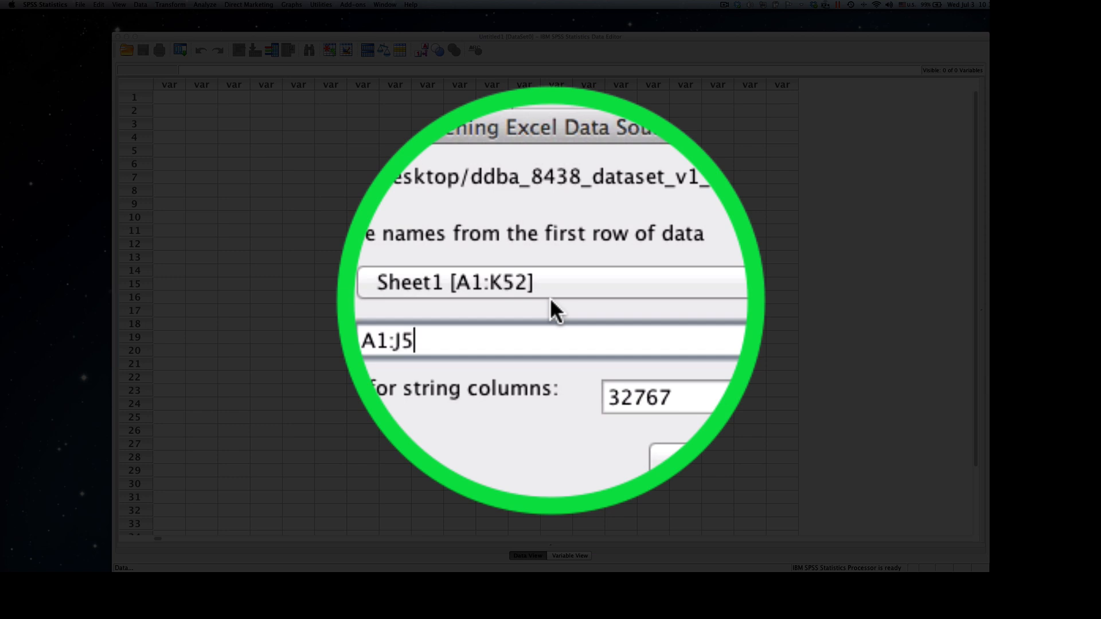
type("2")
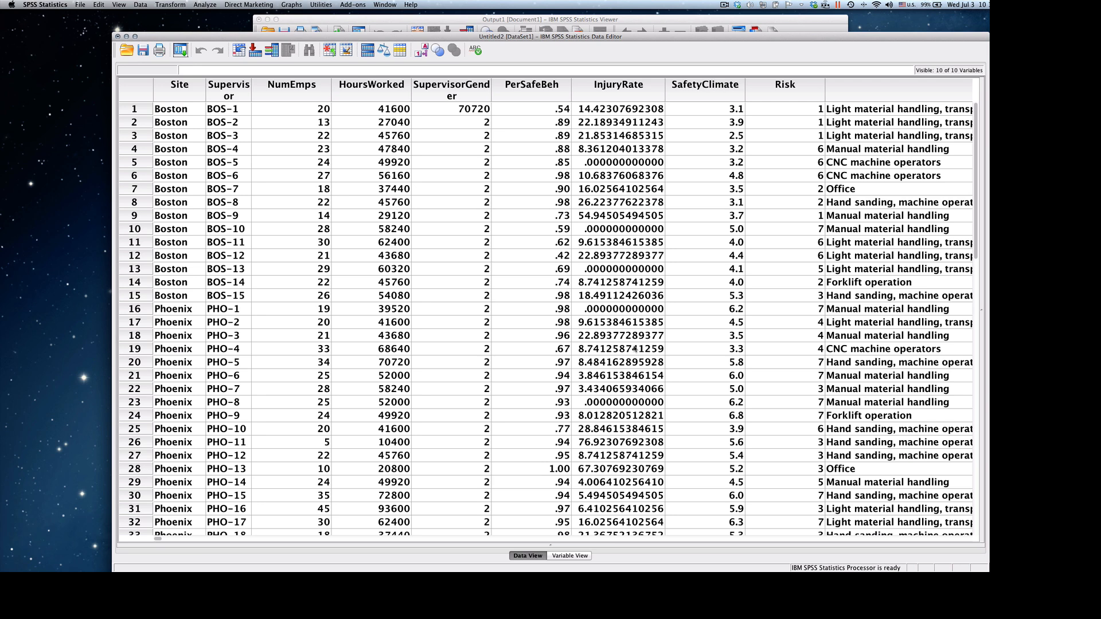
mouse_move(527, 360)
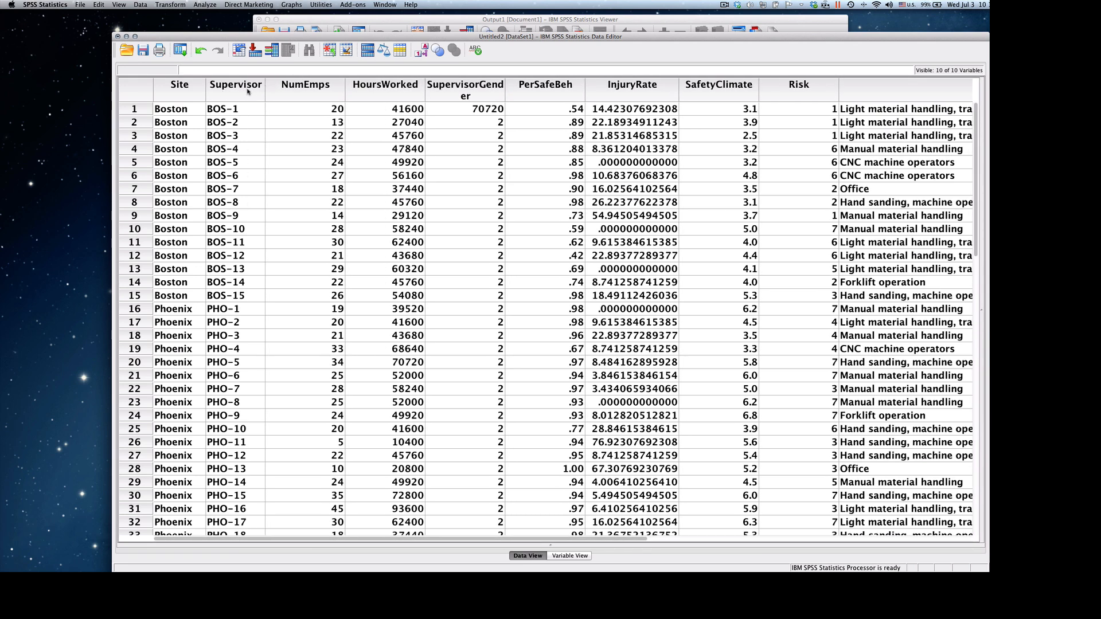
mouse_move(347, 91)
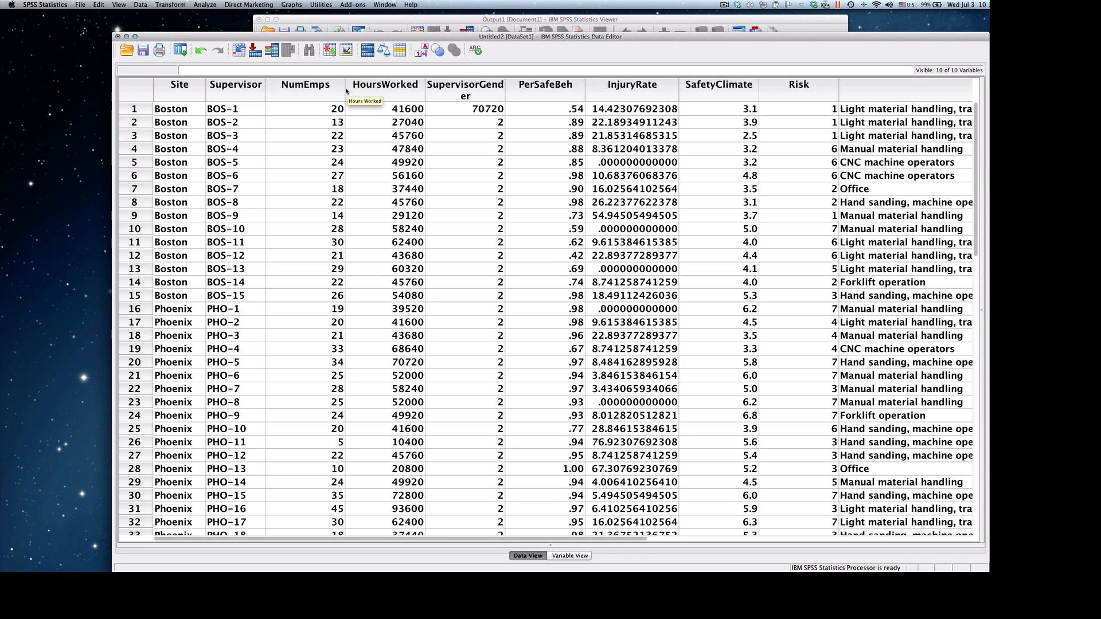
mouse_move(344, 89)
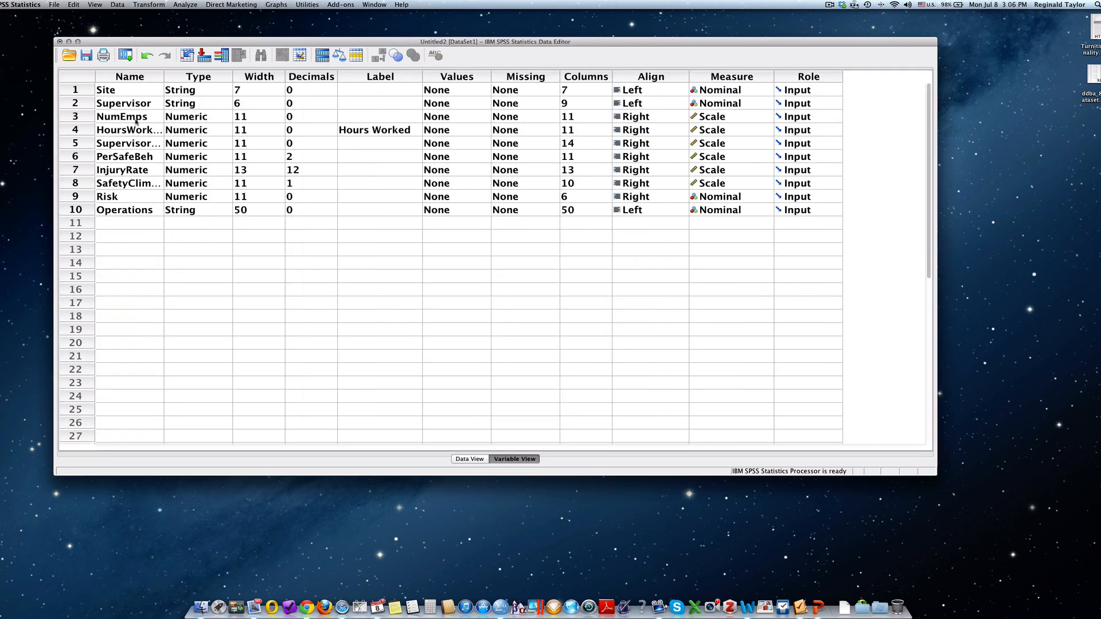
Add a new variable named EXPERIENCE in the empty row below Operations
left_click(129, 77)
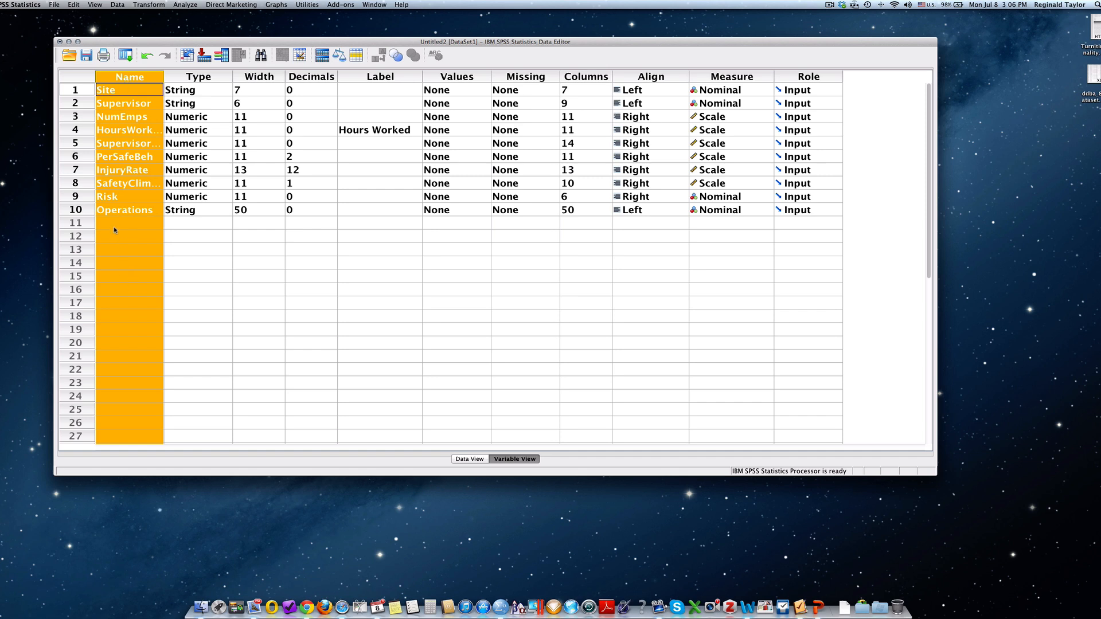
left_click(129, 223)
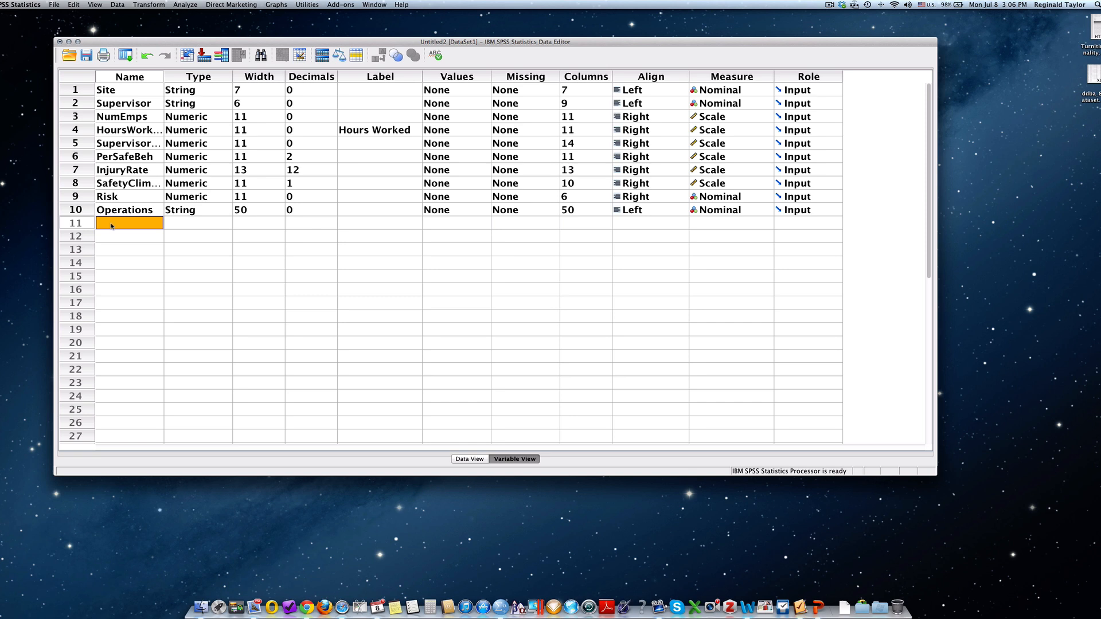
double_click(129, 223)
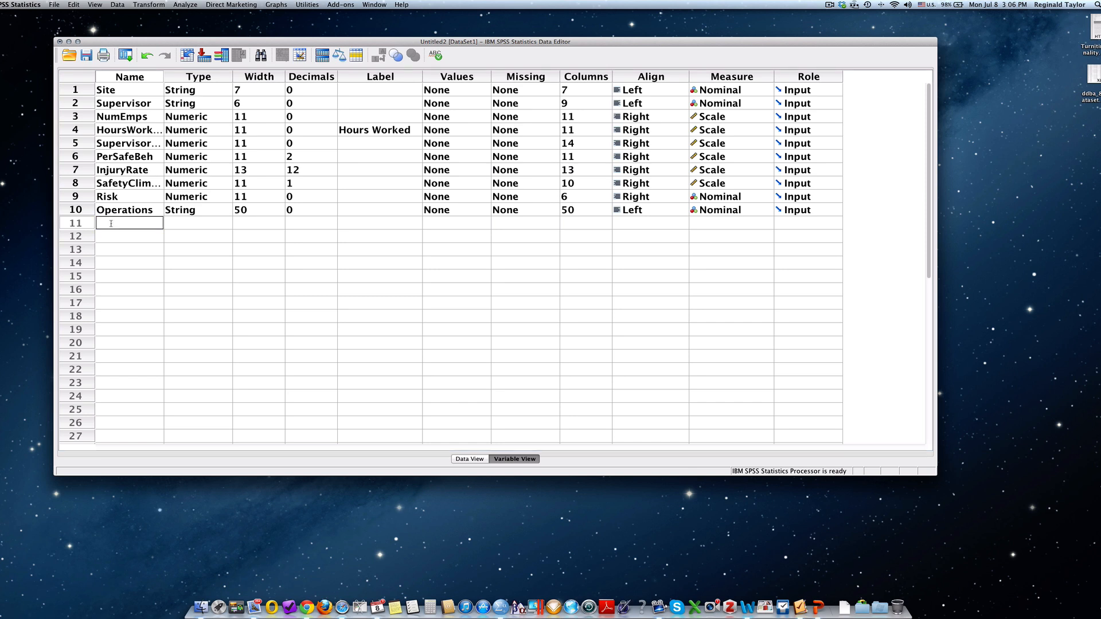
type("EXPER")
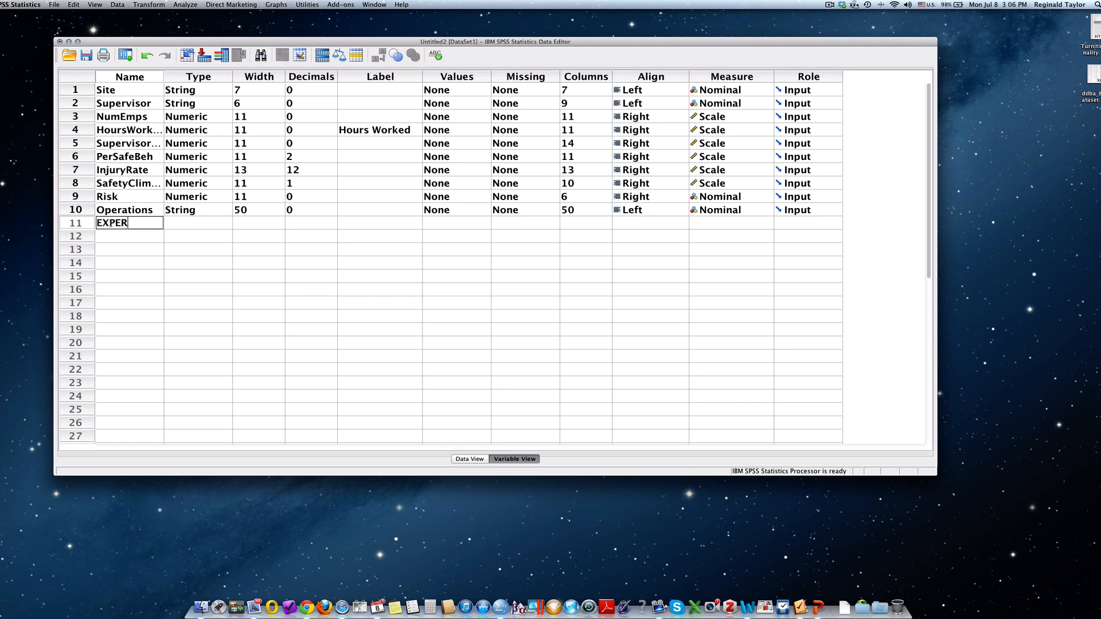
type("IENCE")
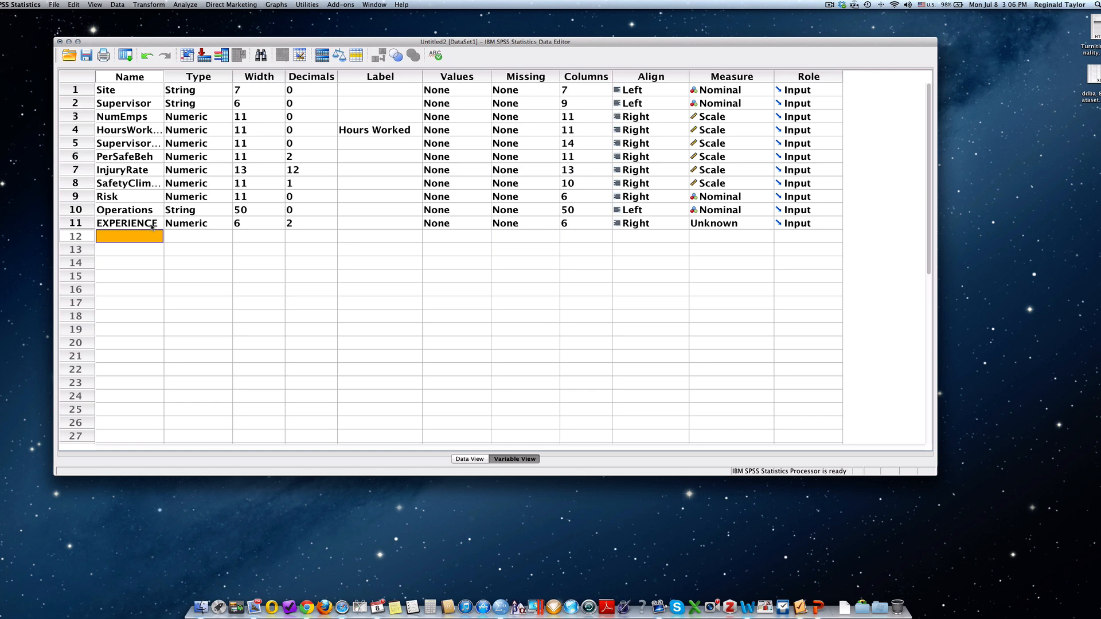
mouse_move(283, 231)
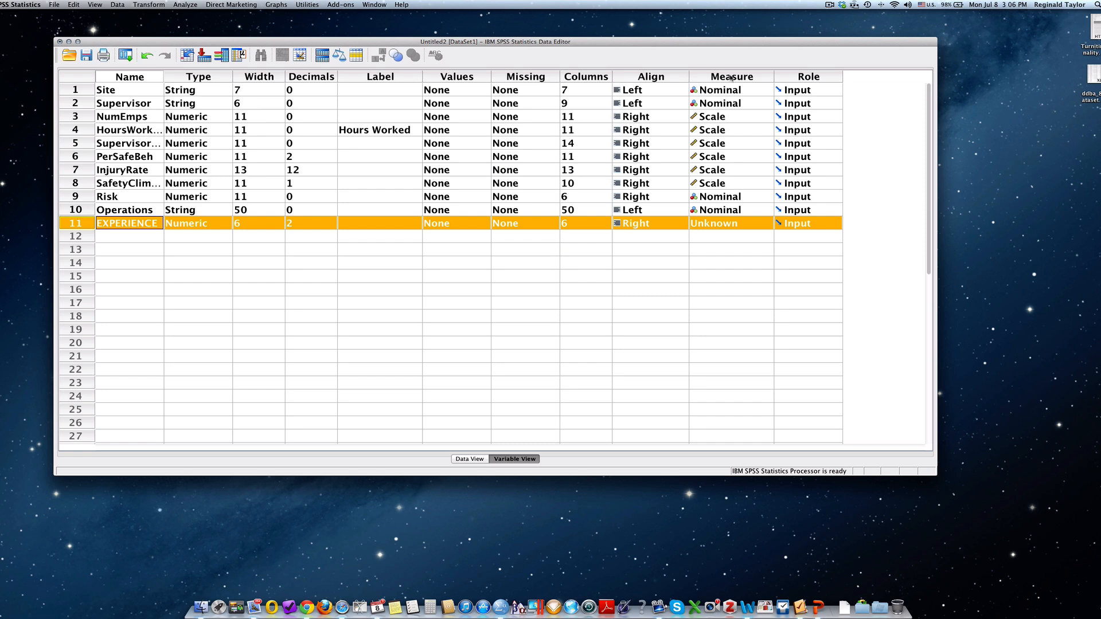
Change EXPERIENCE's Measure from Unknown to Ordinal
left_click(730, 76)
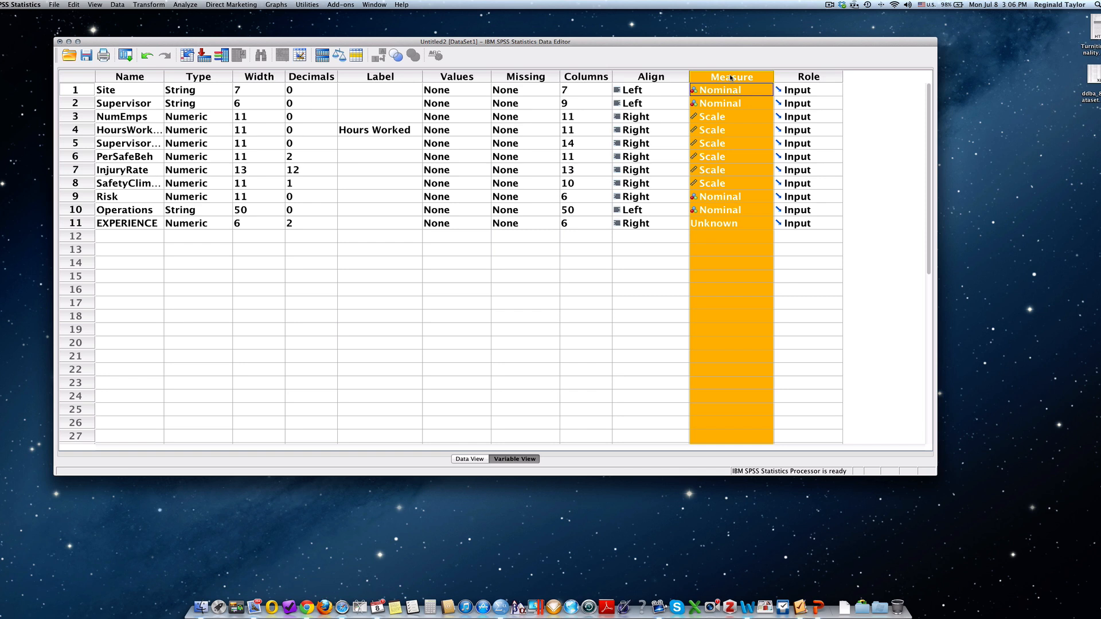
mouse_move(695, 238)
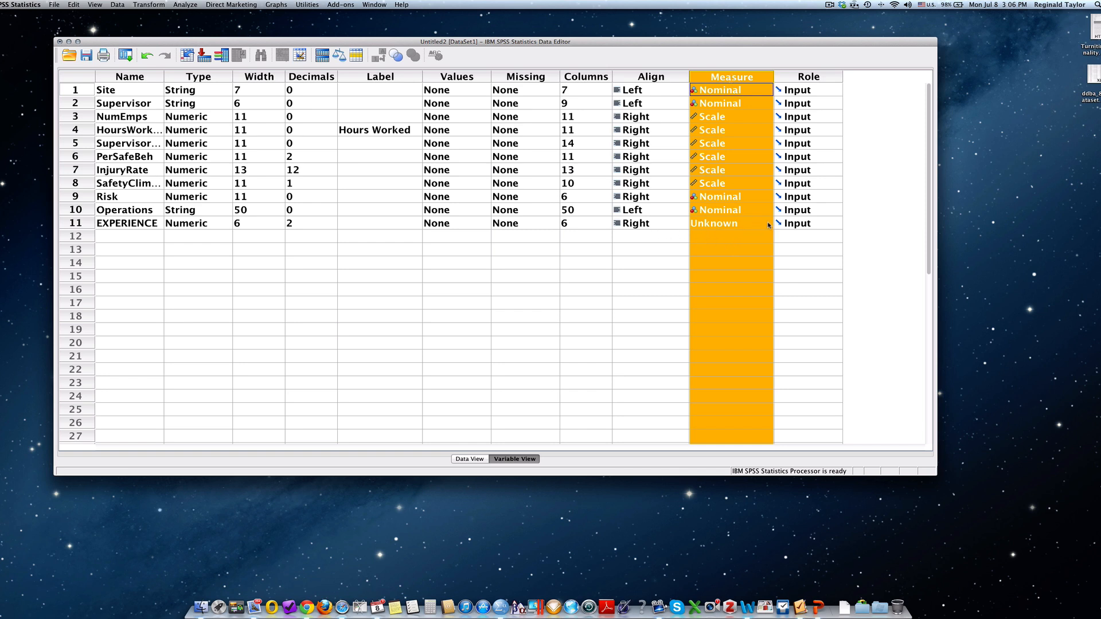
left_click(767, 223)
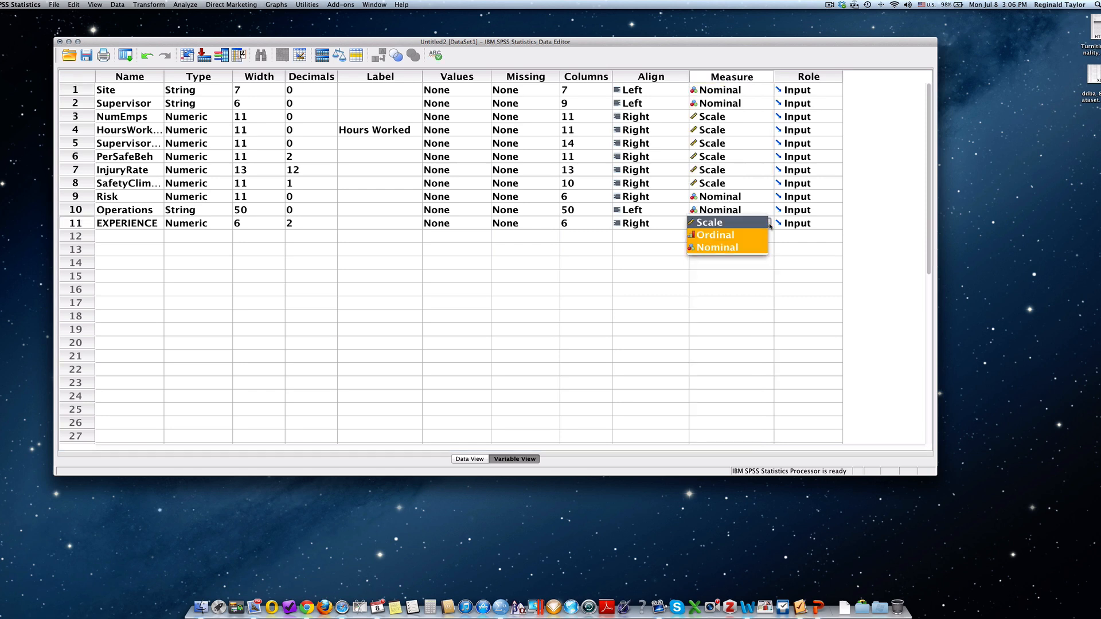
mouse_move(715, 234)
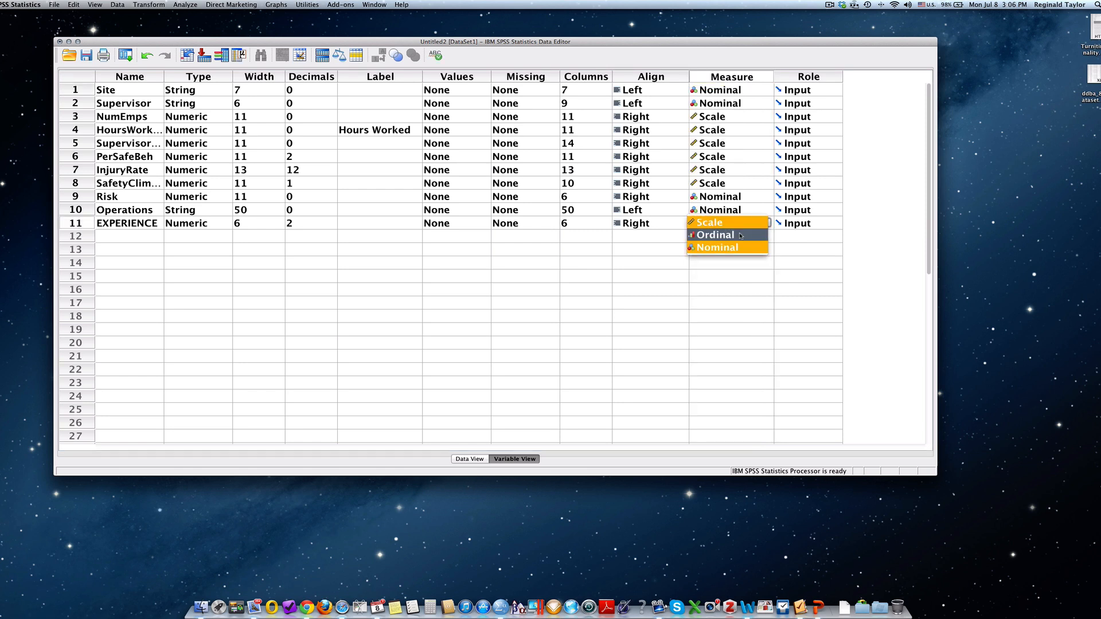
left_click(715, 235)
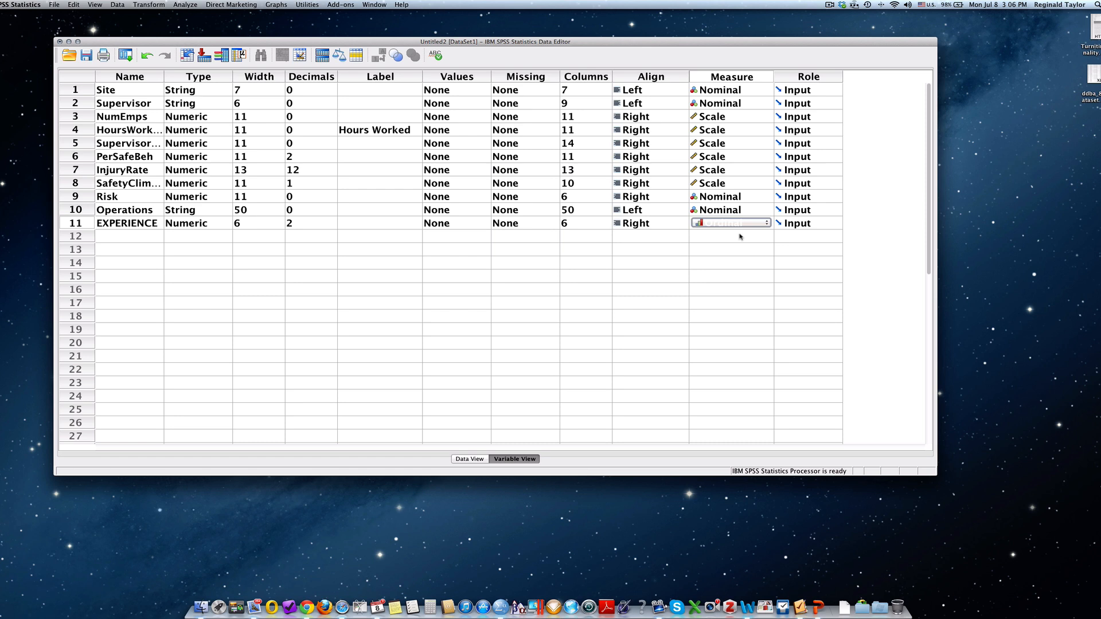
left_click(730, 222)
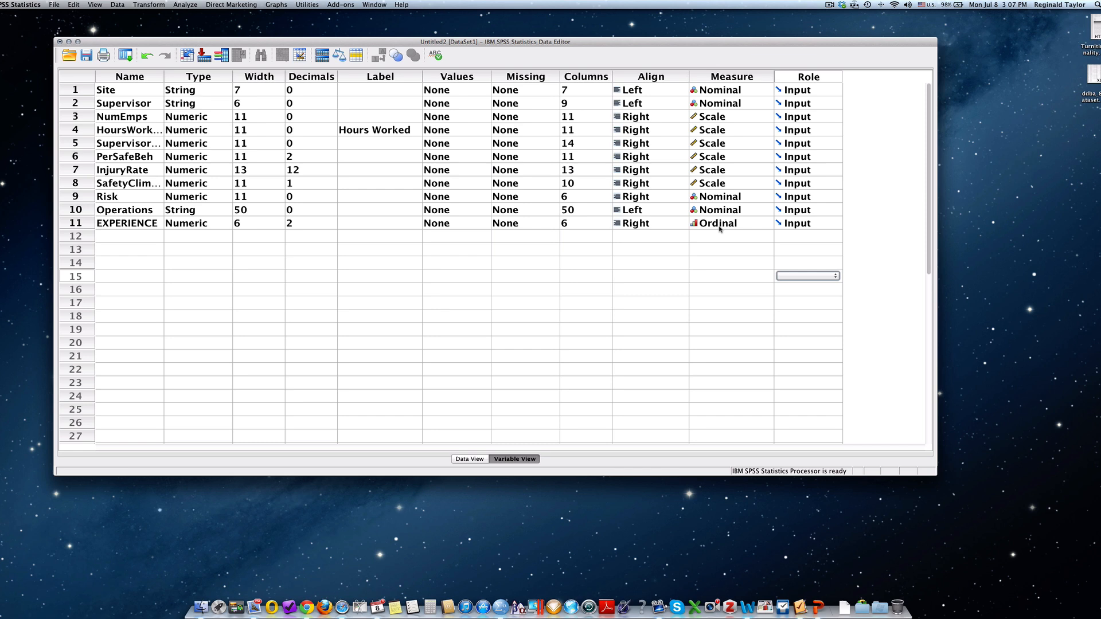
mouse_move(698, 240)
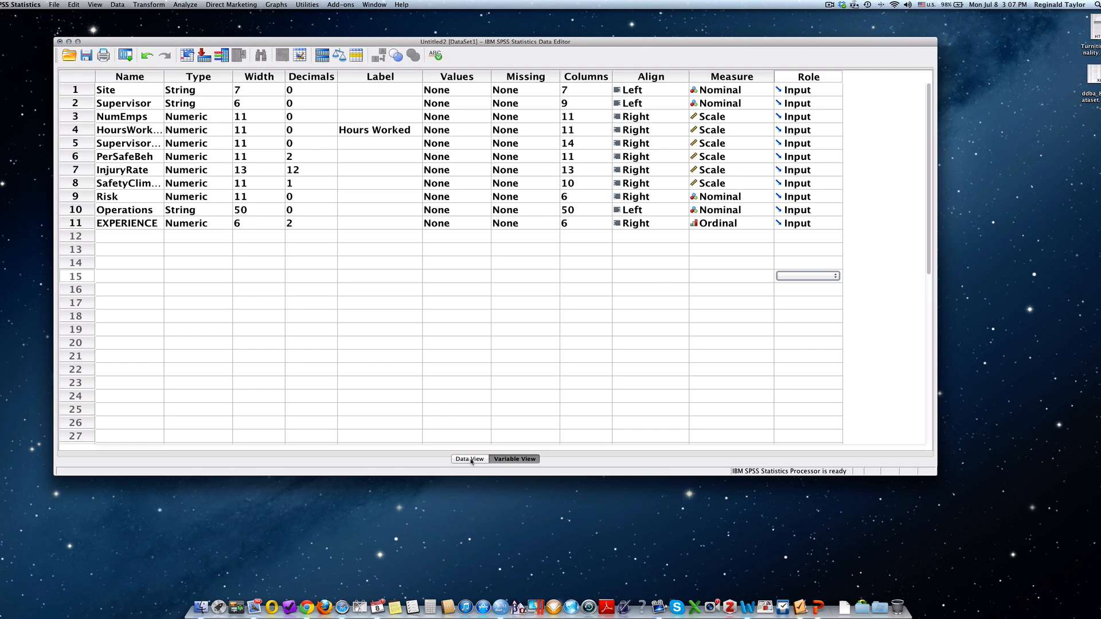
left_click(469, 459)
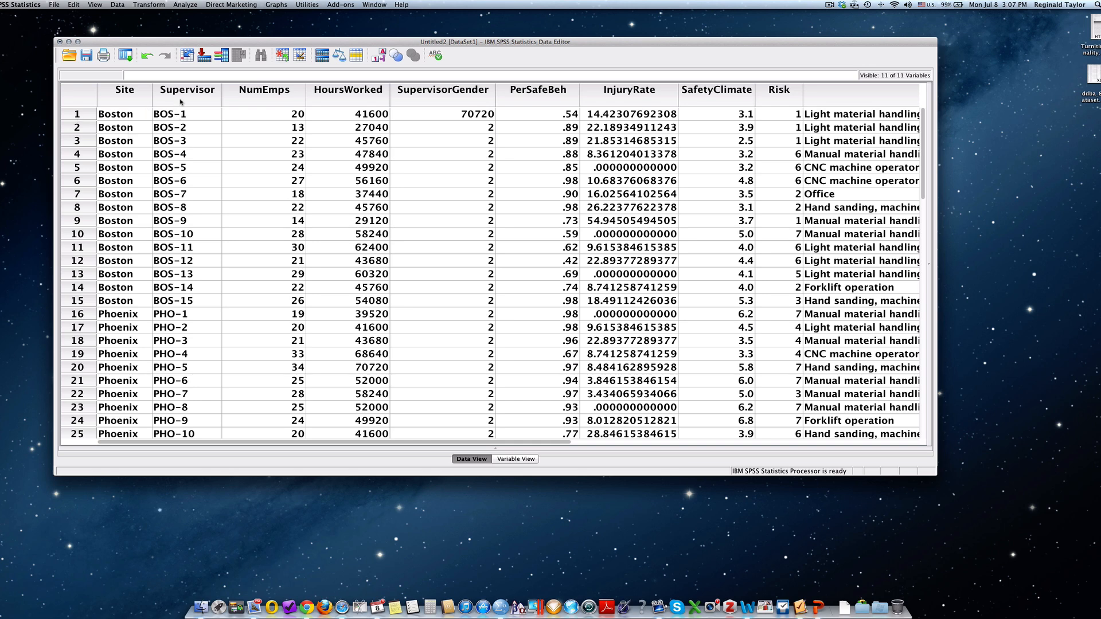
Select the Supervisor column and scroll right to the empty EXPERIENCE column
left_click(187, 89)
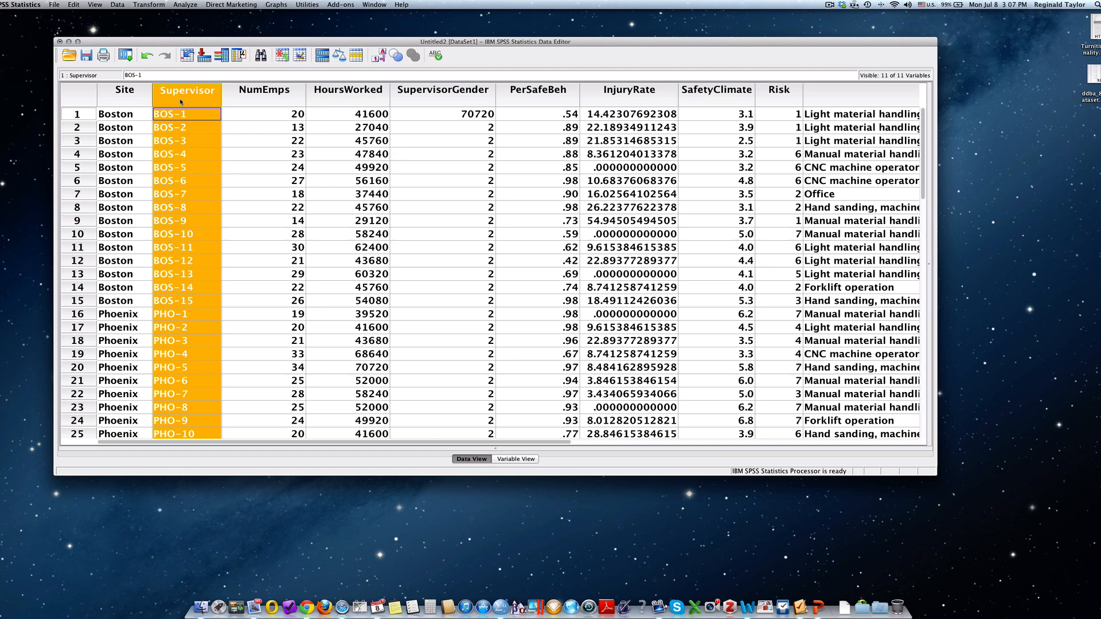
scroll("right", 3)
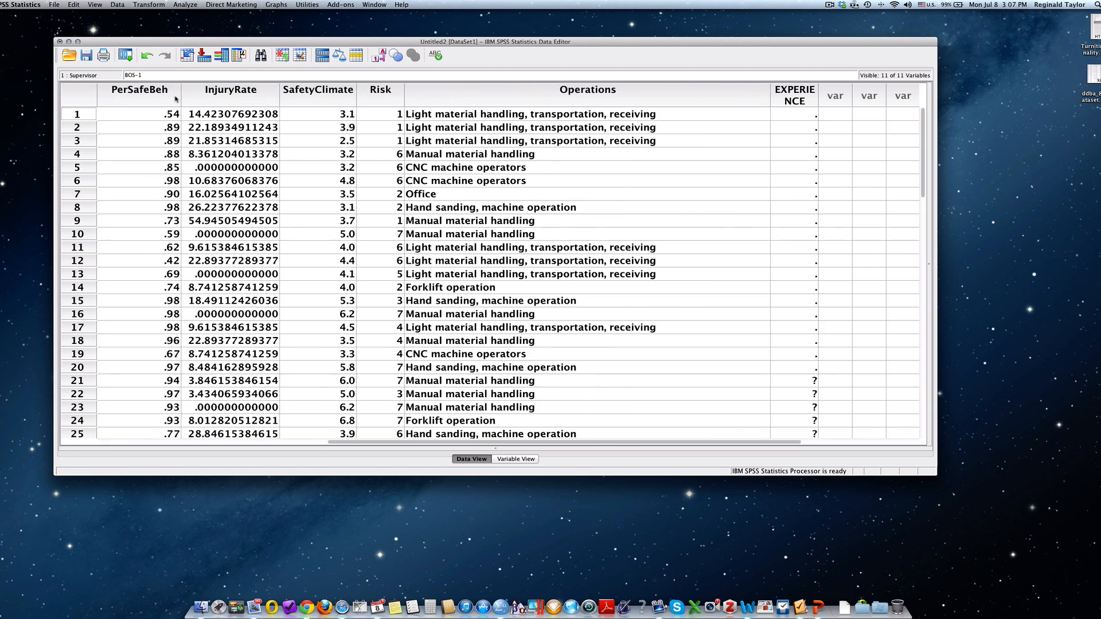
scroll("right", 3)
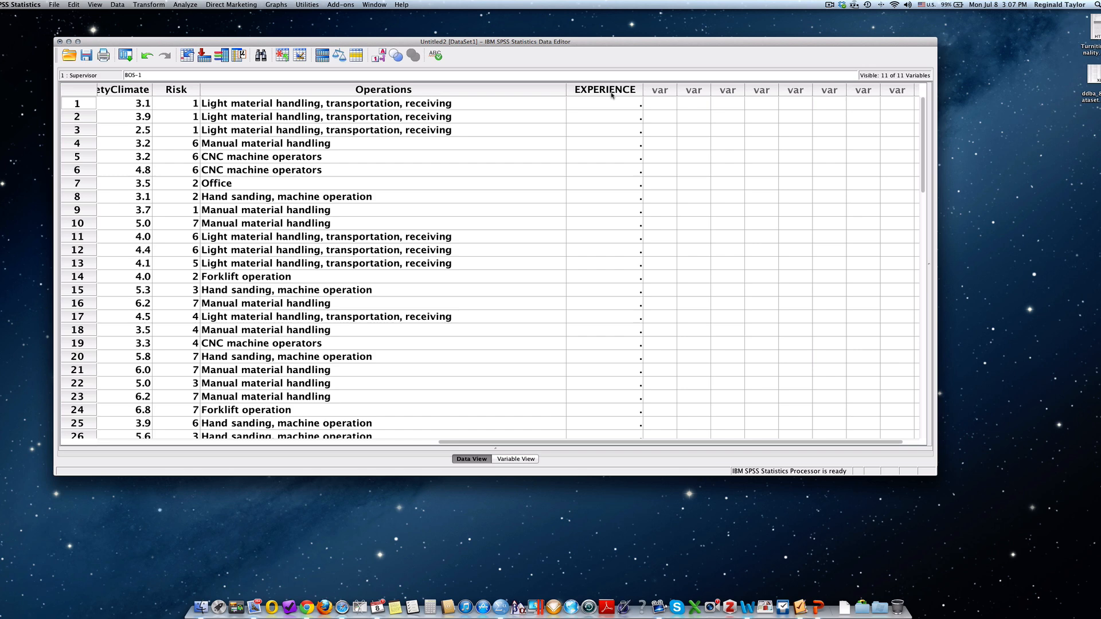
mouse_move(510, 380)
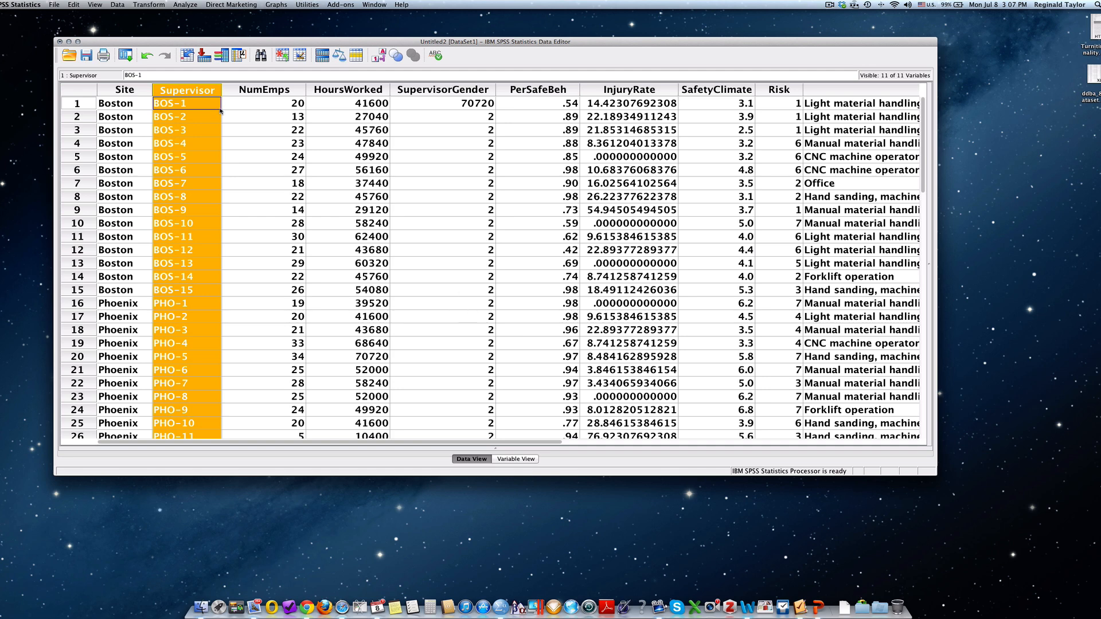
mouse_move(265, 91)
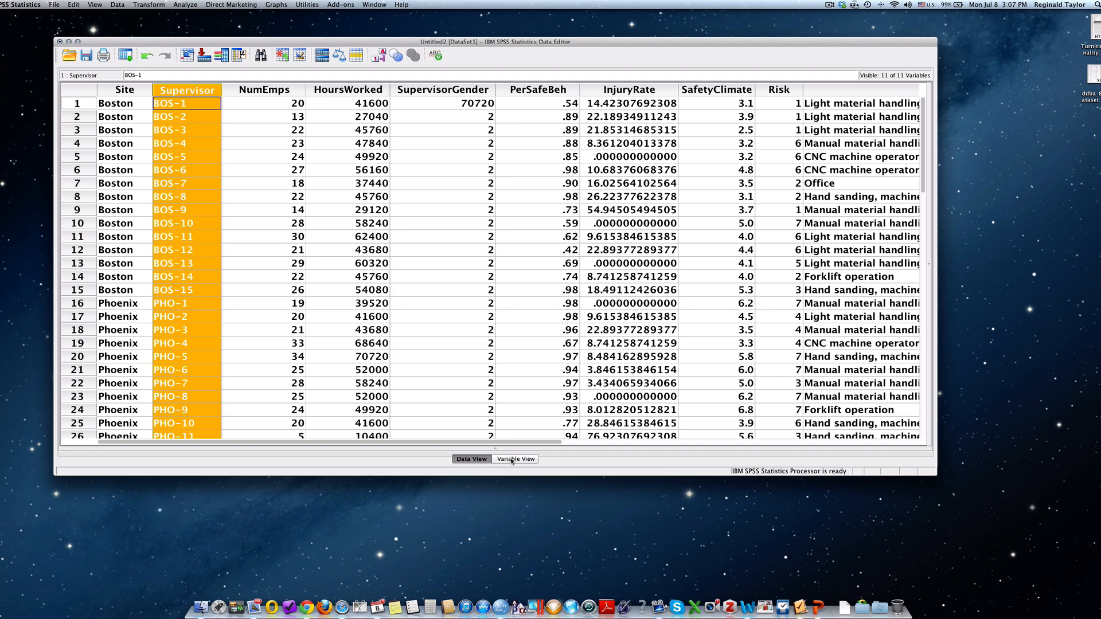
Drag EXPERIENCE to row 3 in Variable View, between Supervisor and NumEmps
left_click(513, 459)
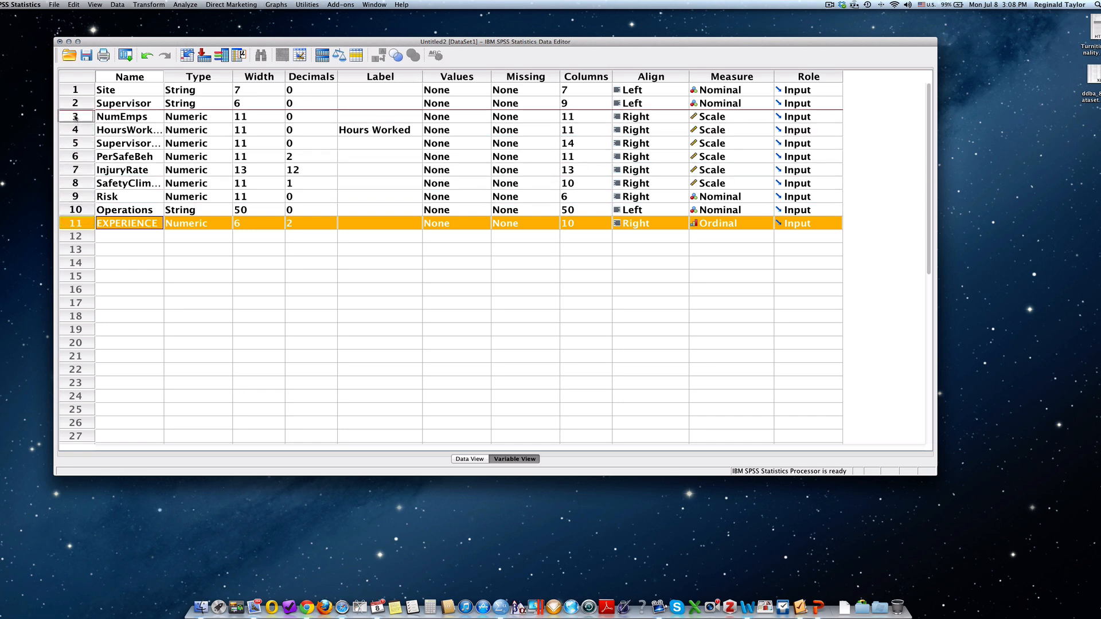
left_click_drag(75, 223, 75, 117)
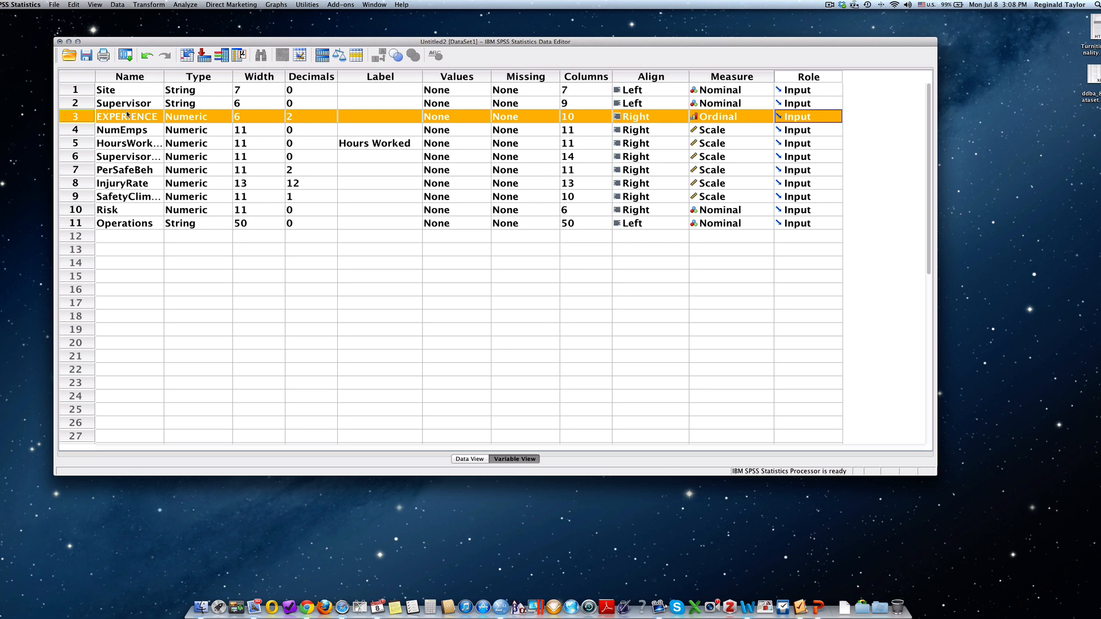
mouse_move(140, 162)
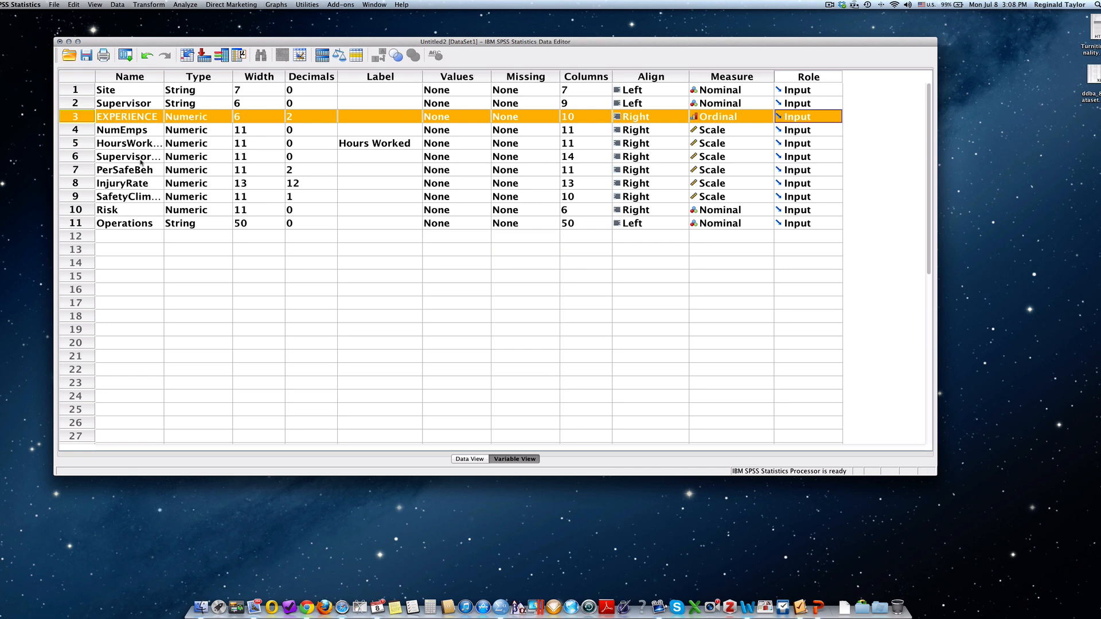
left_click(469, 459)
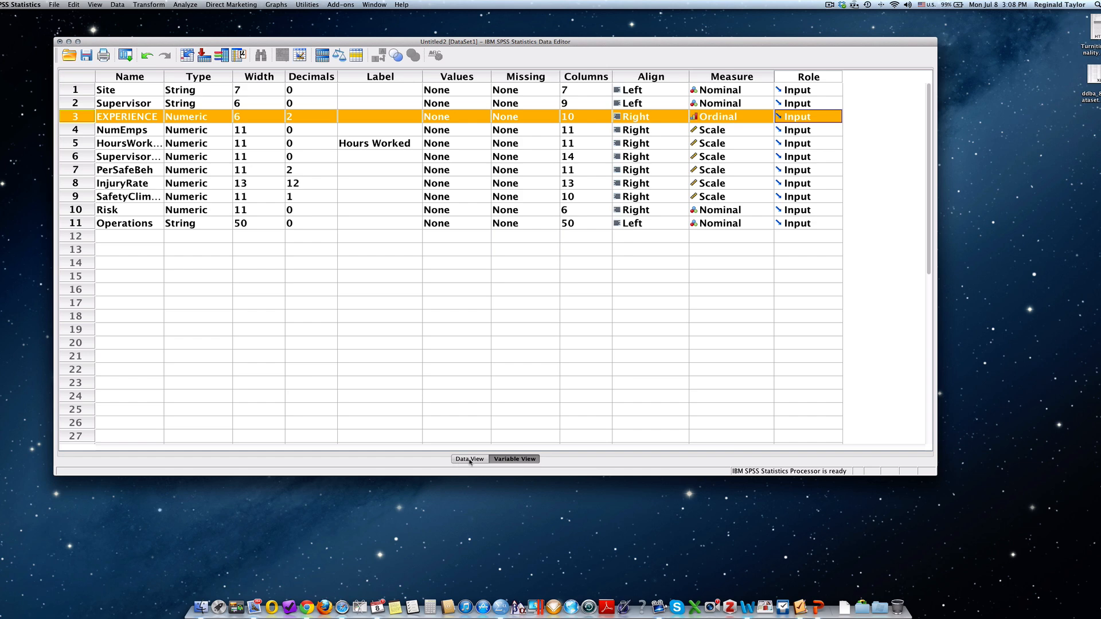
left_click(469, 459)
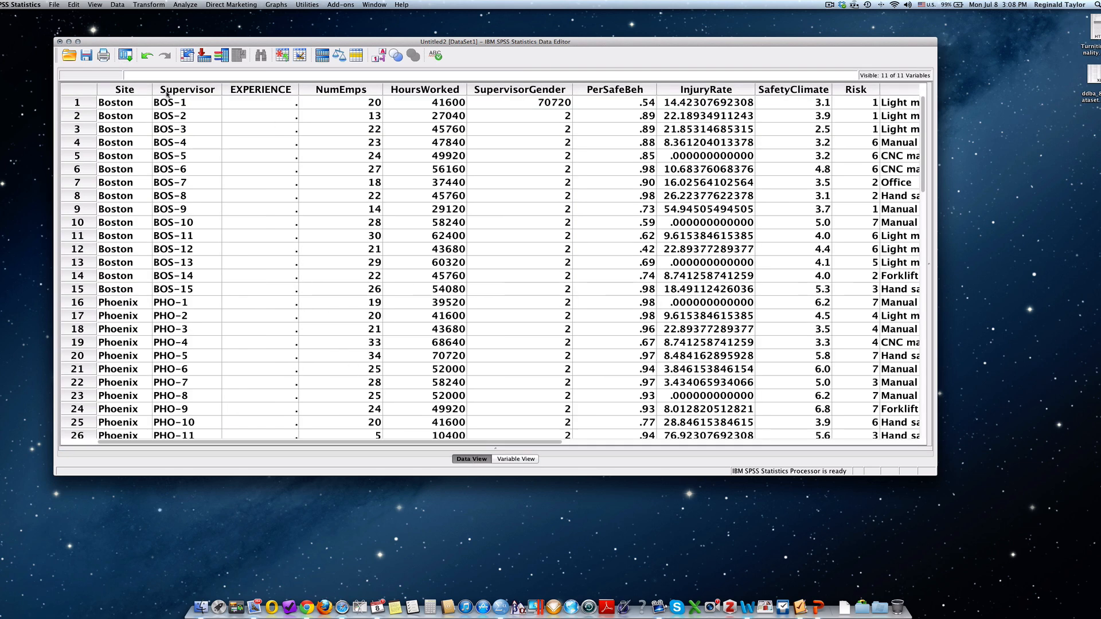
mouse_move(263, 97)
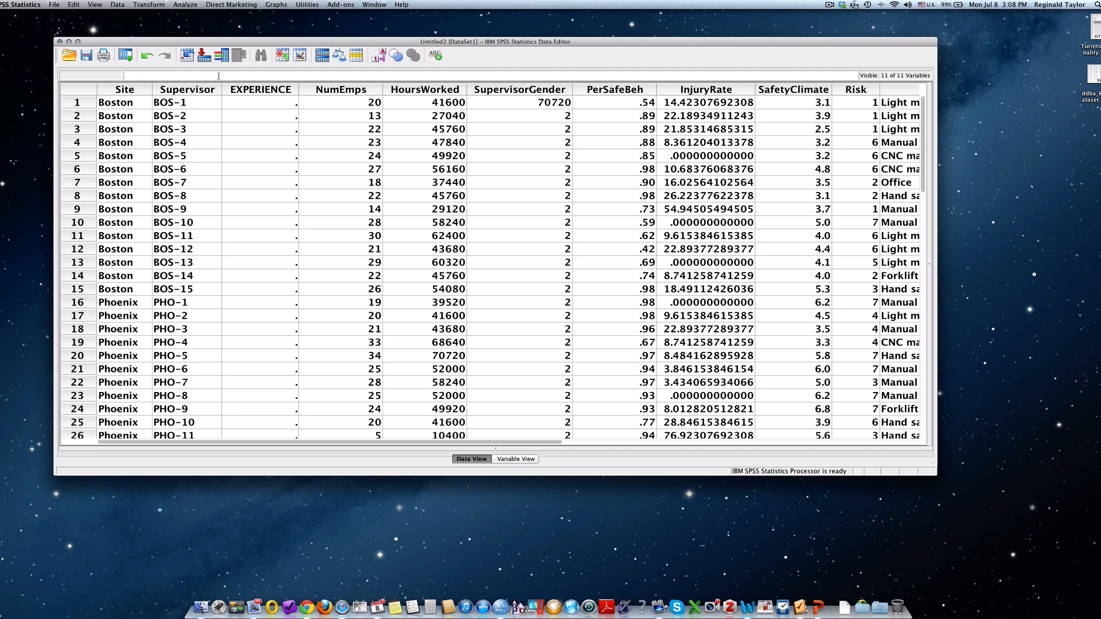
left_click(260, 102)
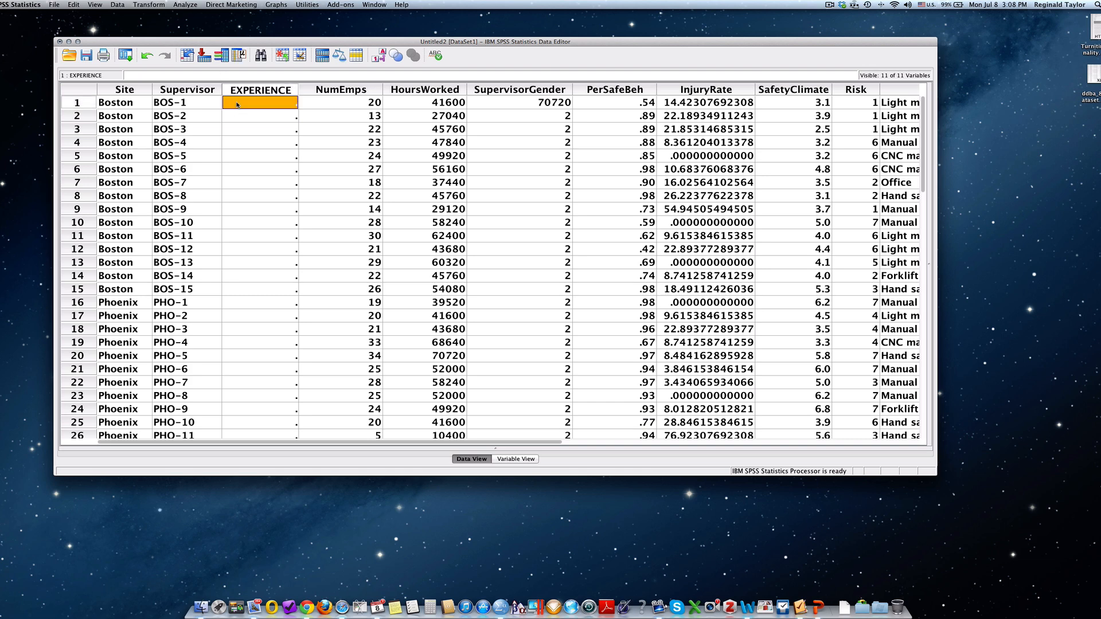
type("L")
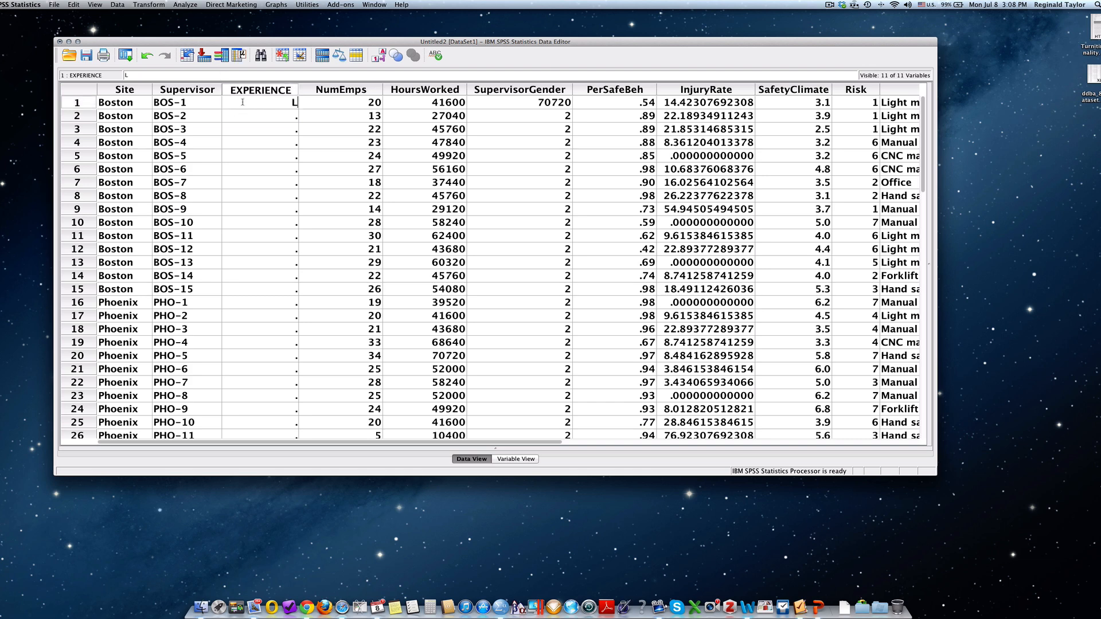
type("OW")
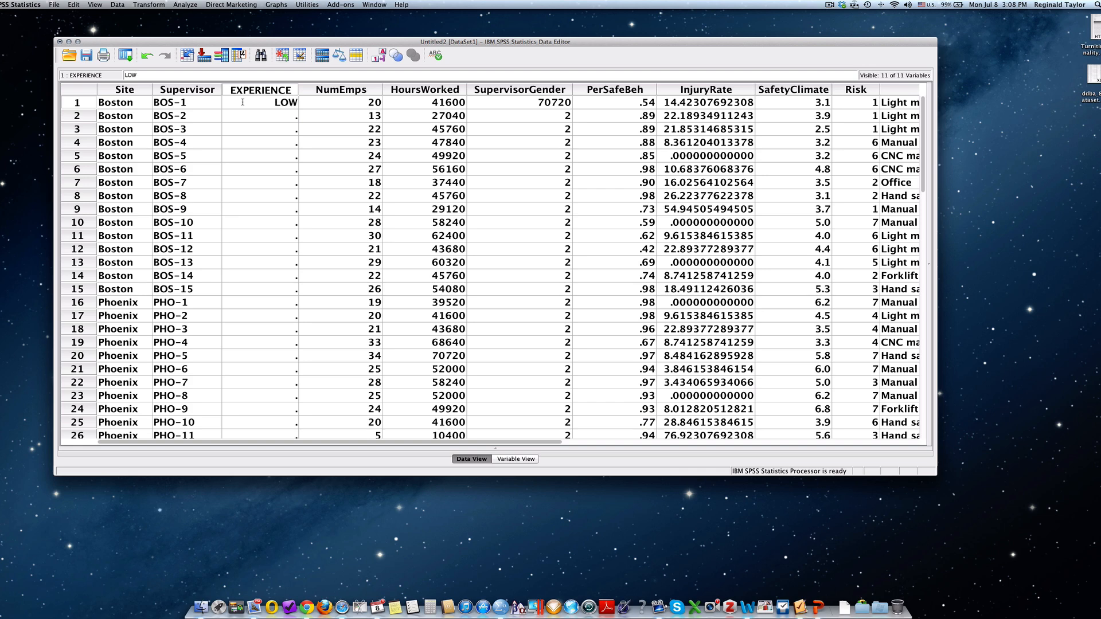
left_click(260, 115)
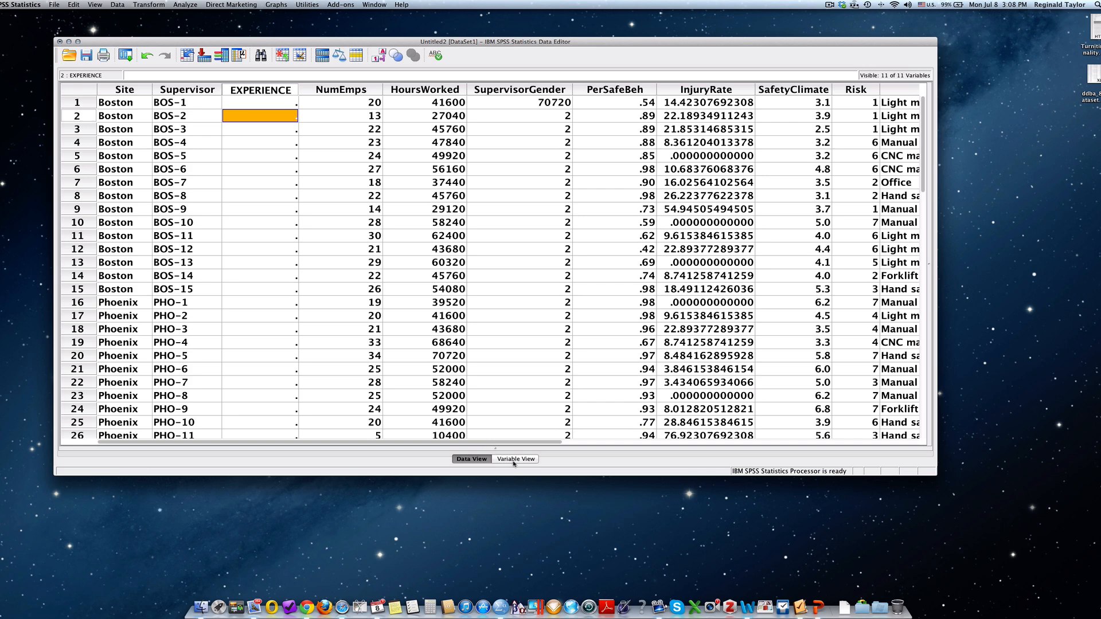
Change EXPERIENCE's type from Numeric to String
left_click(515, 459)
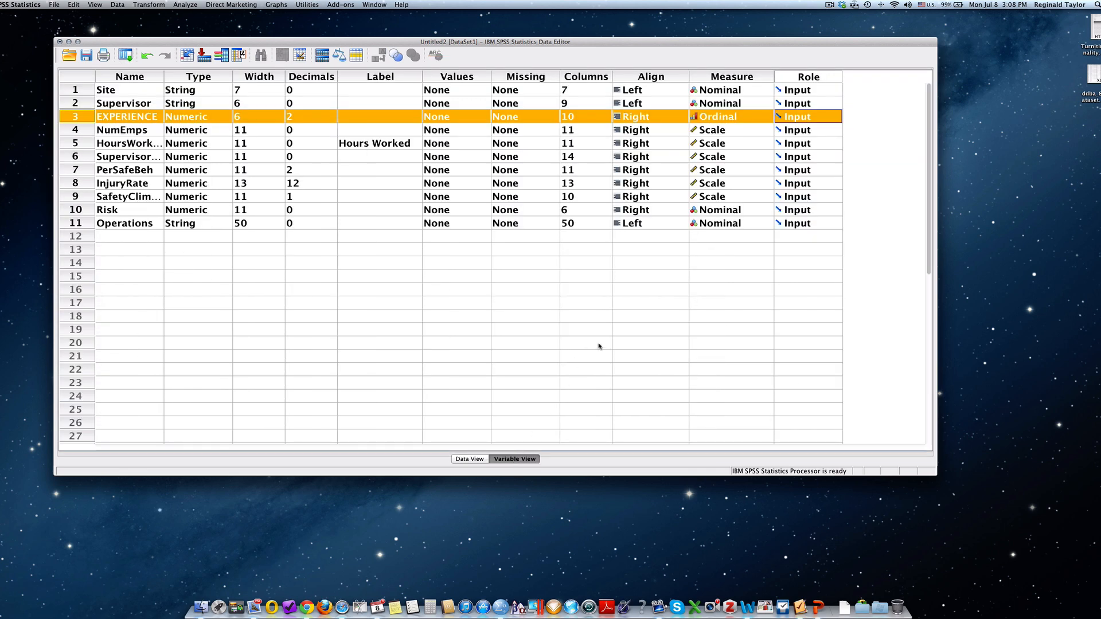
mouse_move(868, 128)
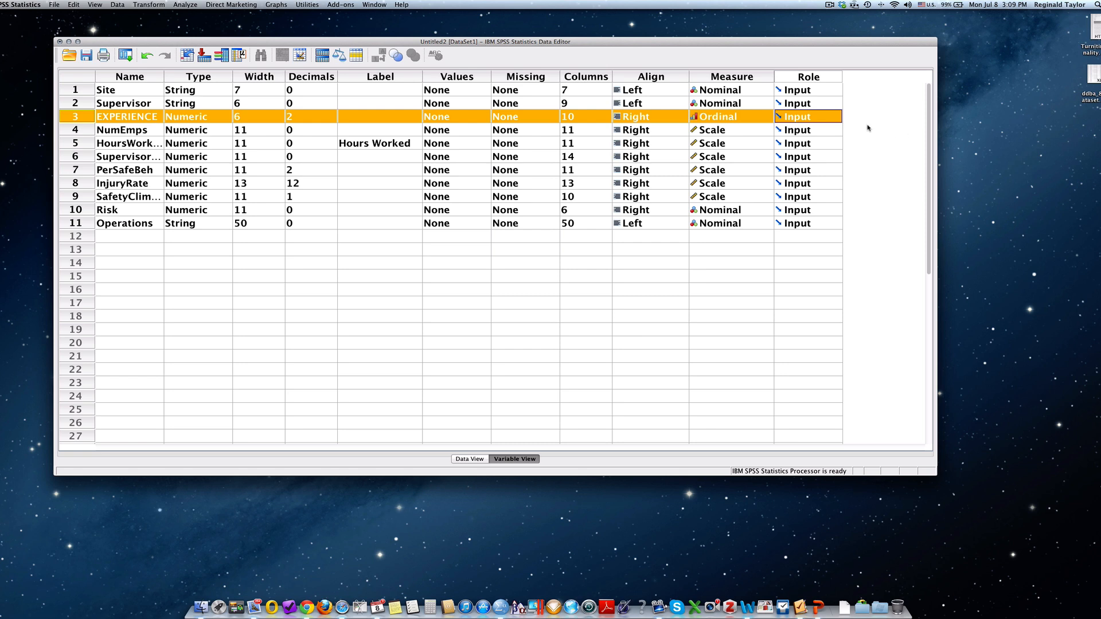
mouse_move(724, 110)
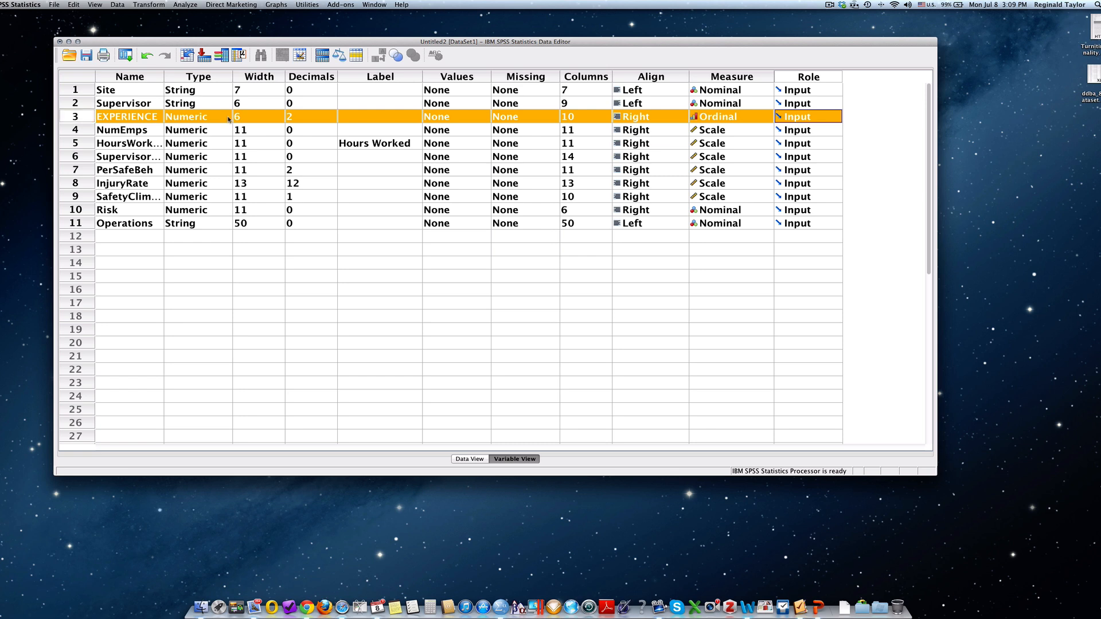
left_click(228, 116)
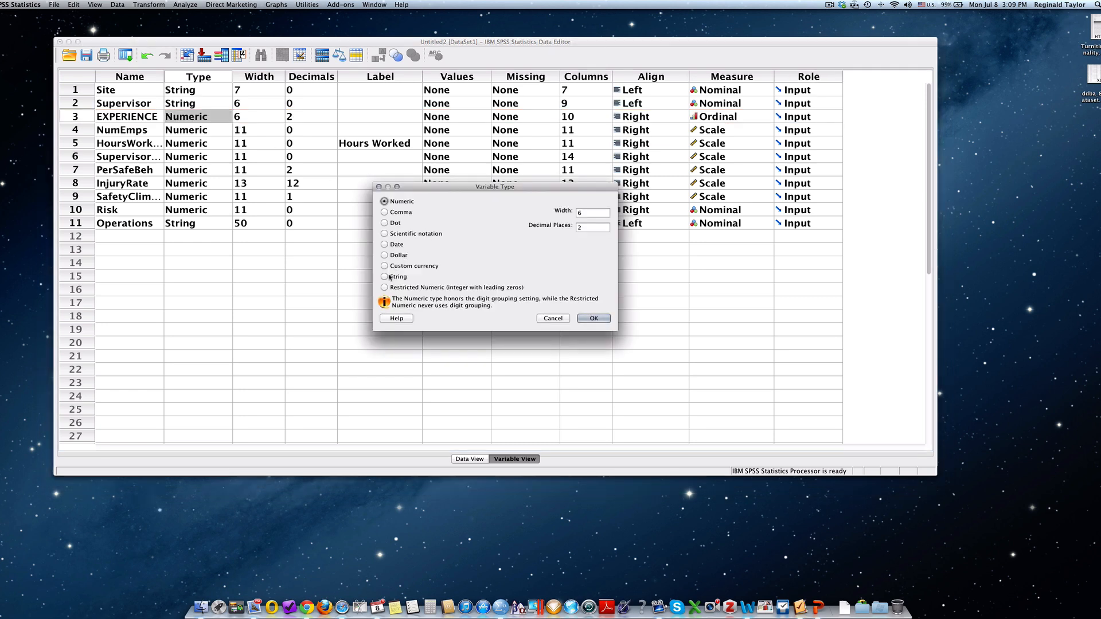
left_click(385, 277)
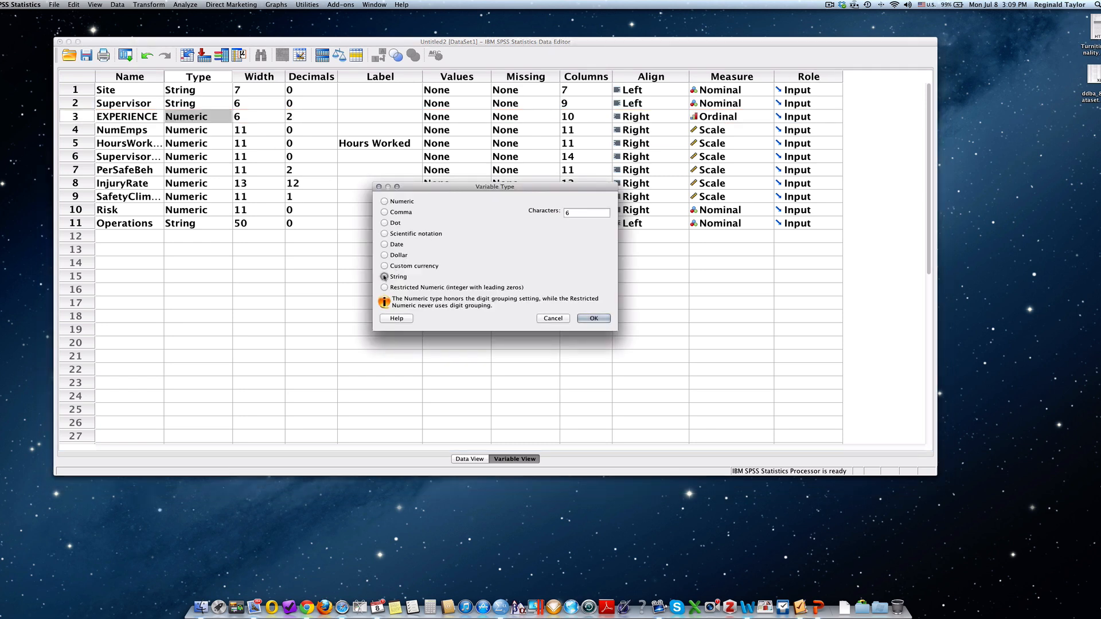
left_click(592, 319)
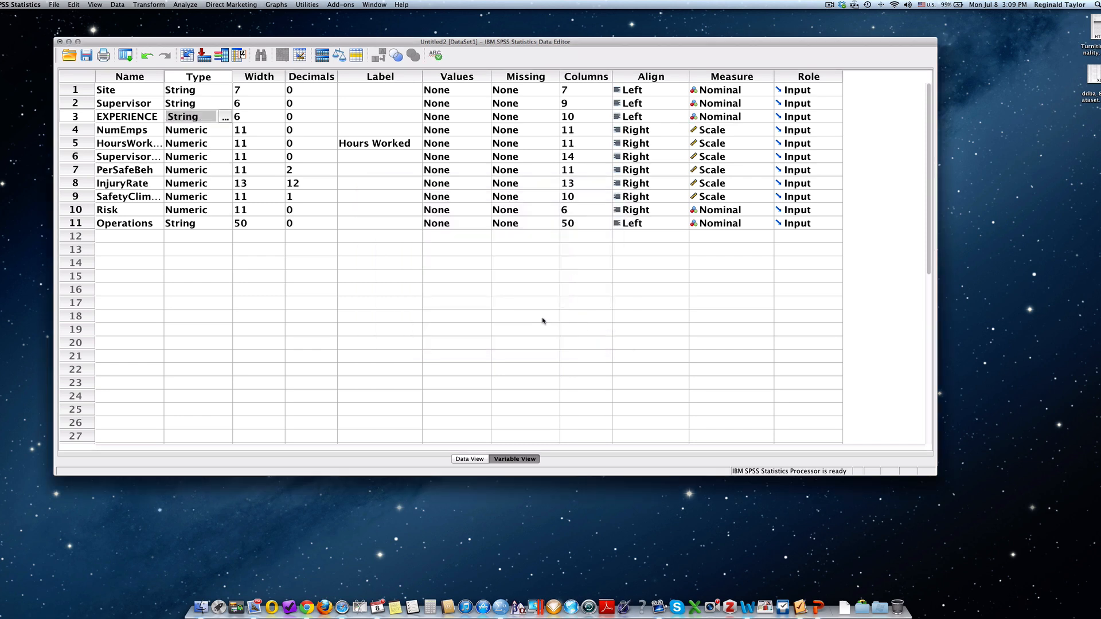
mouse_move(85, 125)
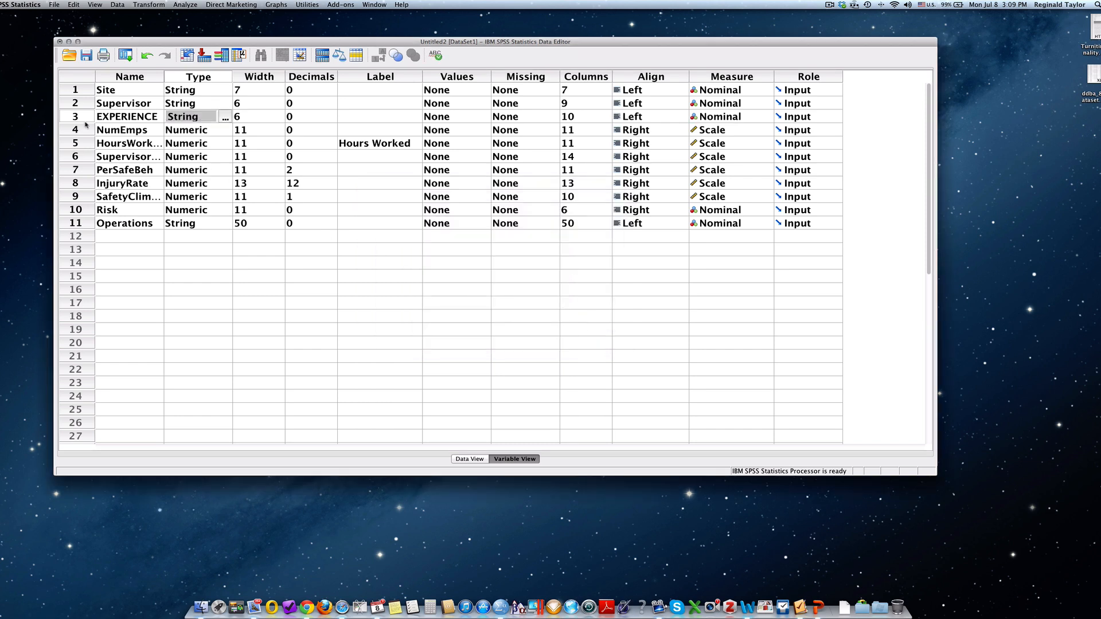
left_click(74, 117)
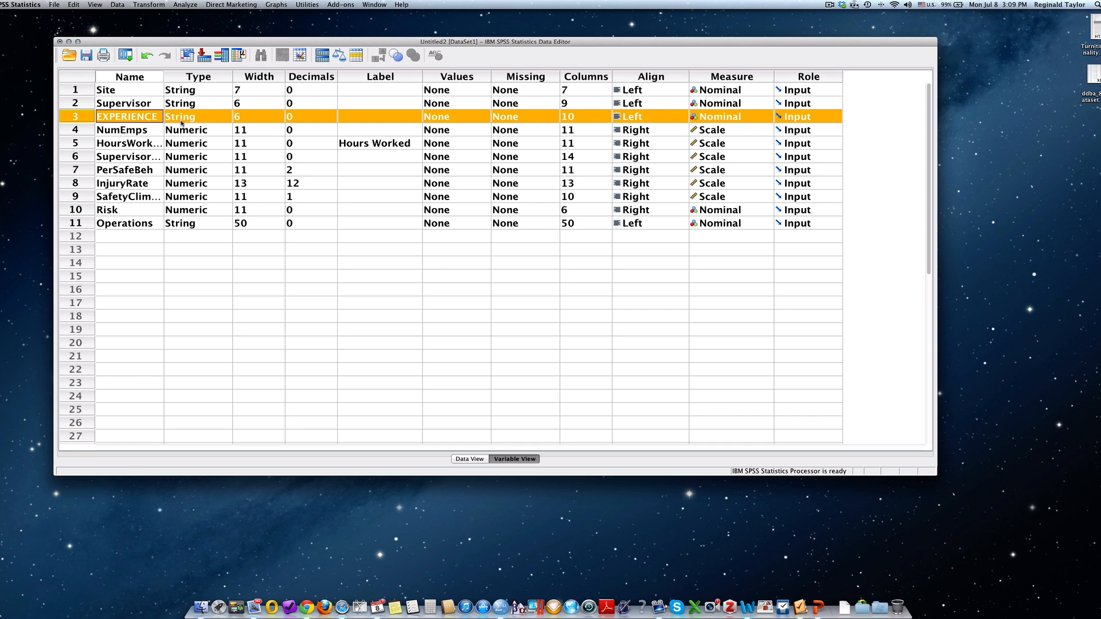
mouse_move(388, 143)
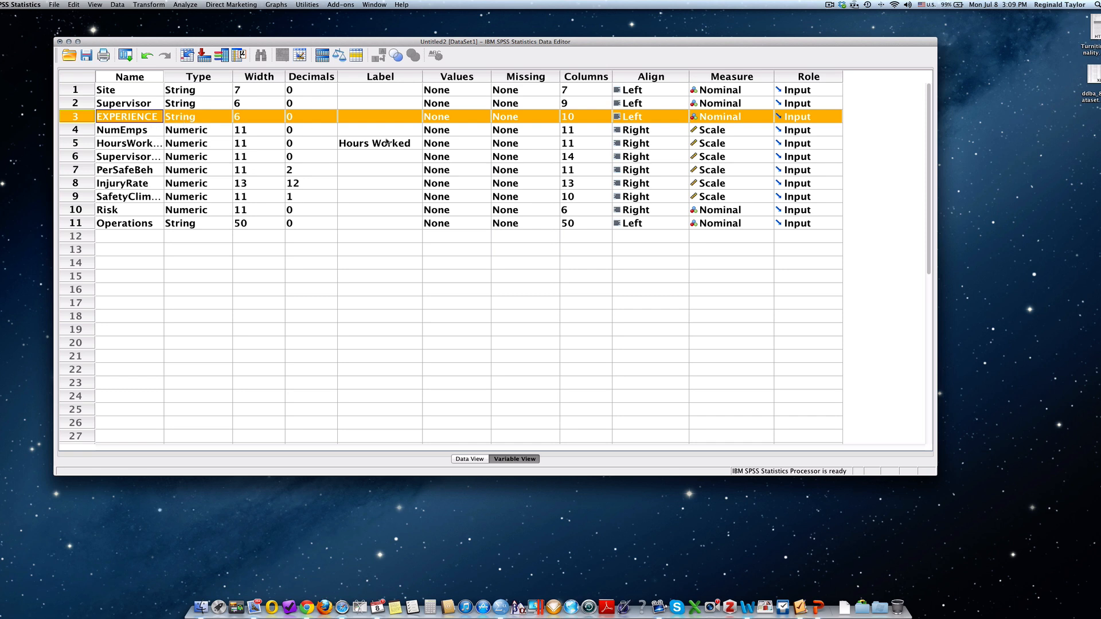
mouse_move(679, 123)
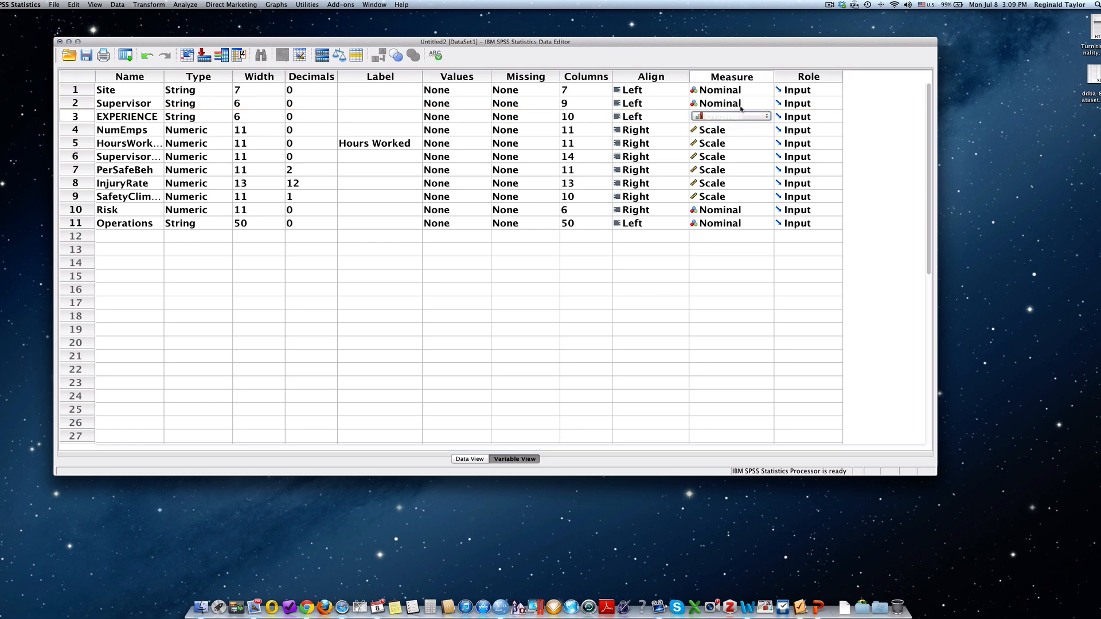
Set the string EXPERIENCE variable's Measure to Ordinal
left_click(730, 117)
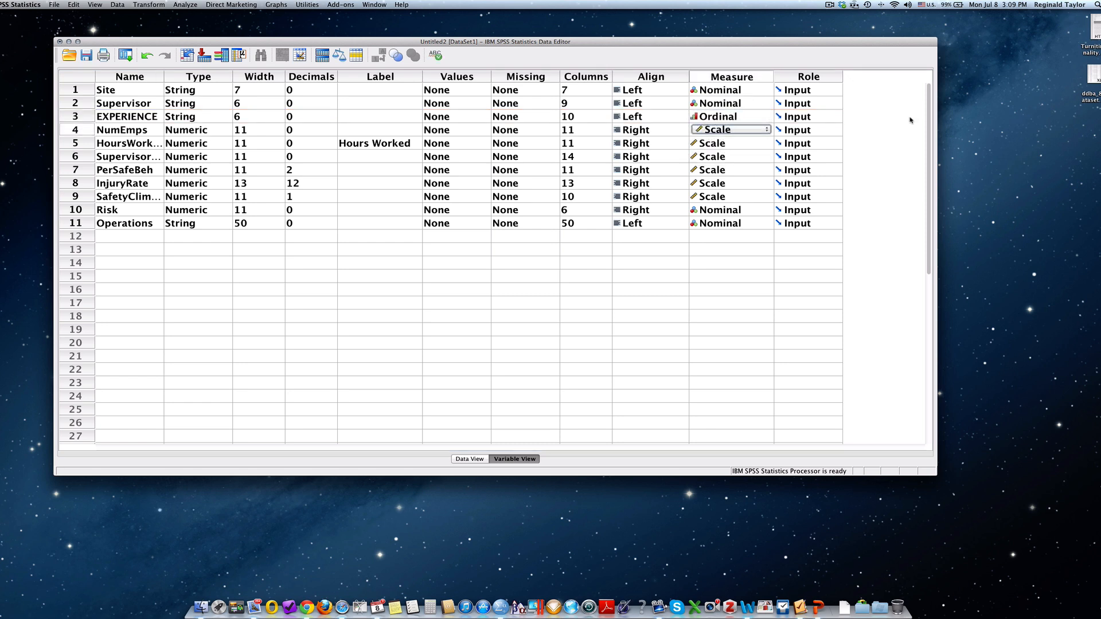
mouse_move(315, 116)
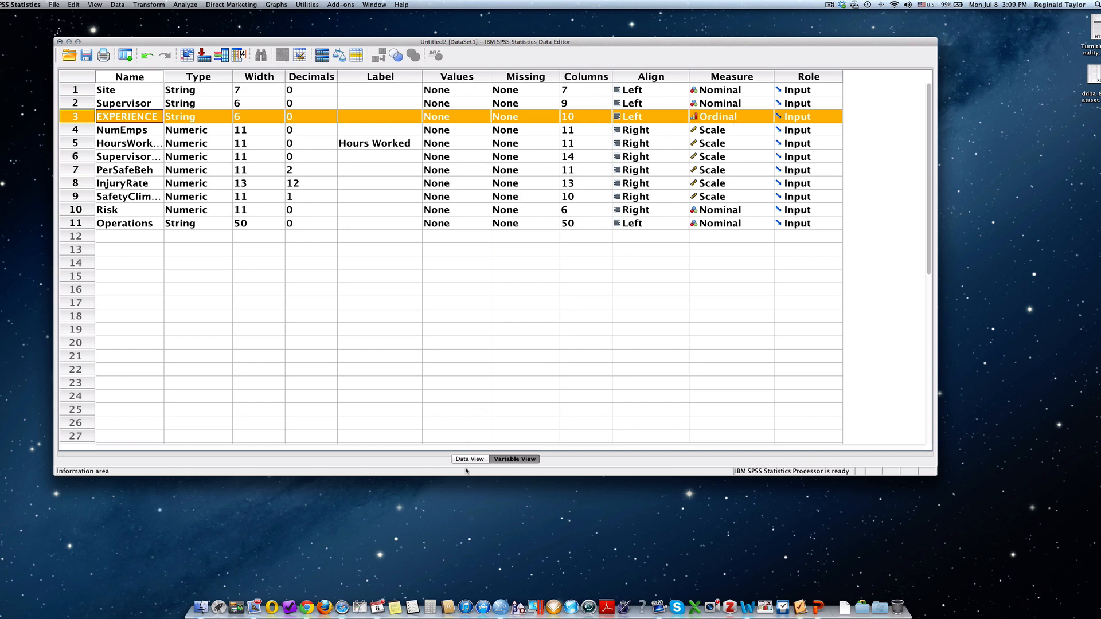
In Data View, enter Low as EXPERIENCE for BOS-1 and select BOS-4's cell
left_click(469, 459)
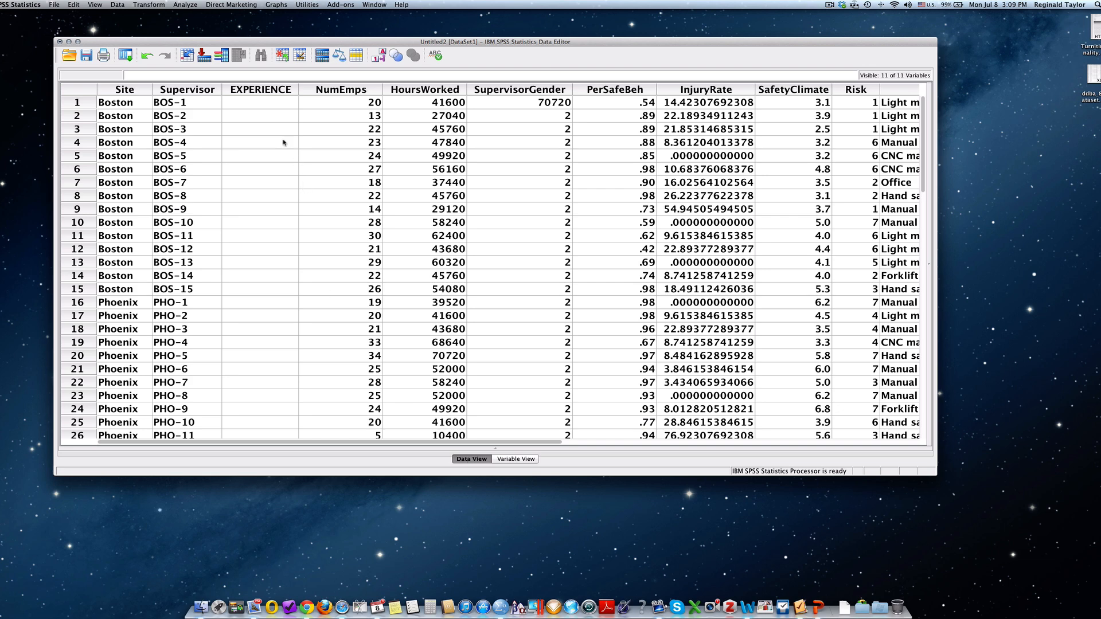
left_click(260, 102)
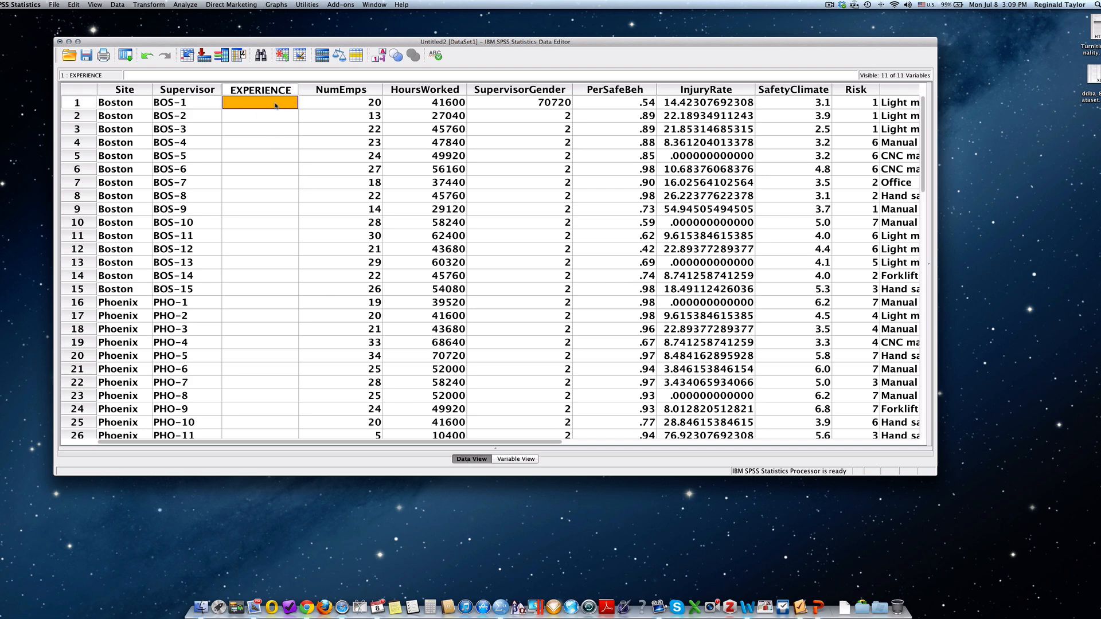
type("Low")
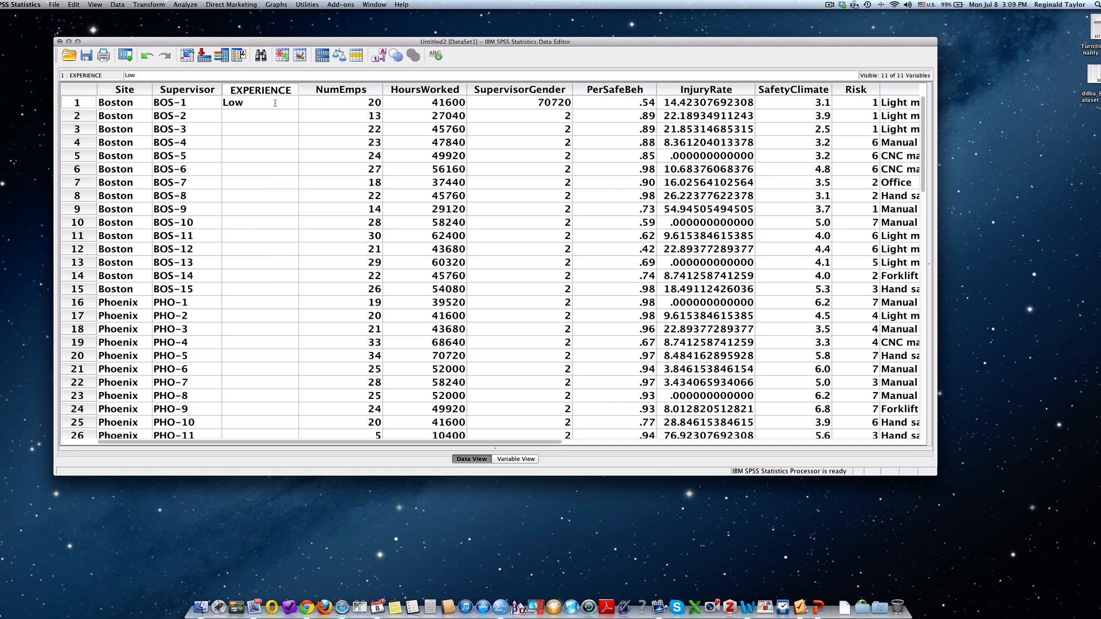
left_click(259, 115)
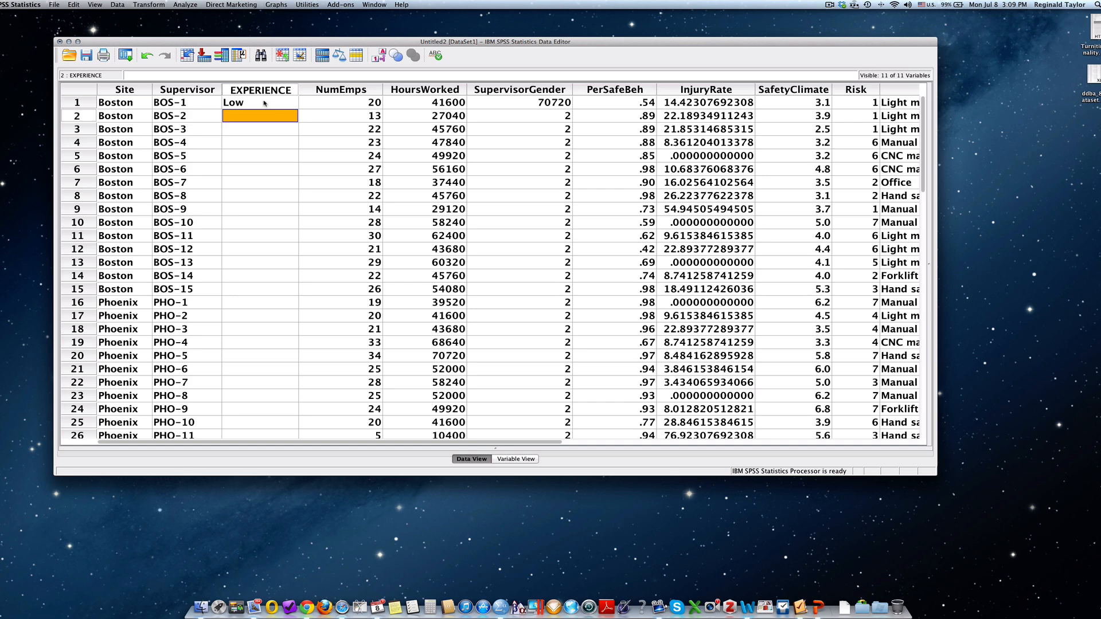
left_click(260, 141)
type("Low")
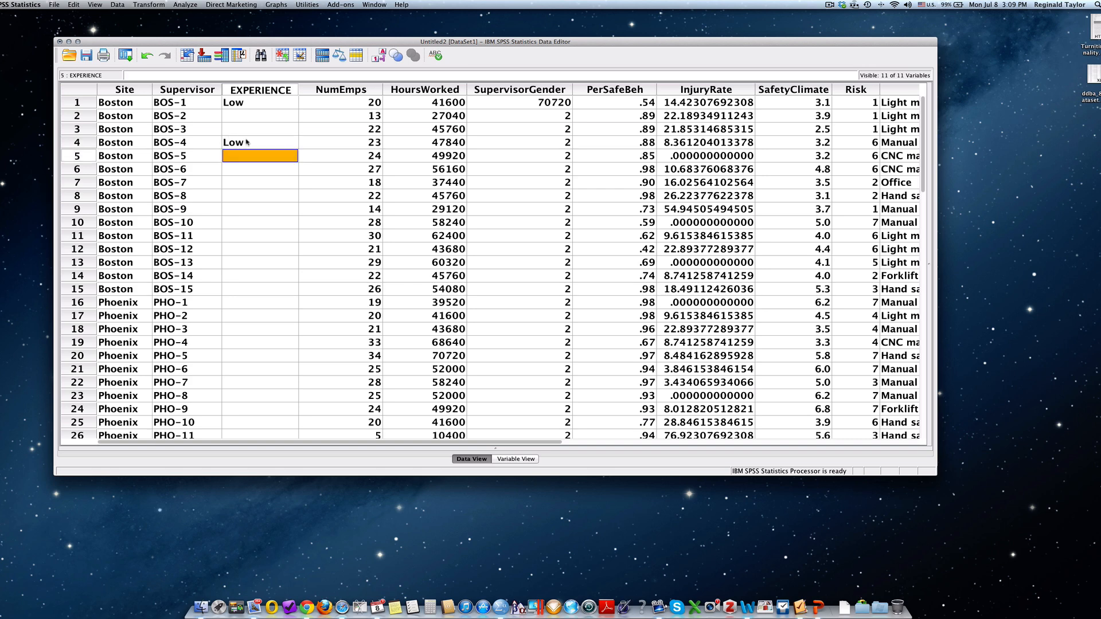
Copy BOS-1's Low value and paste it into EXPERIENCE for BOS-7 and BOS-10
left_click(260, 102)
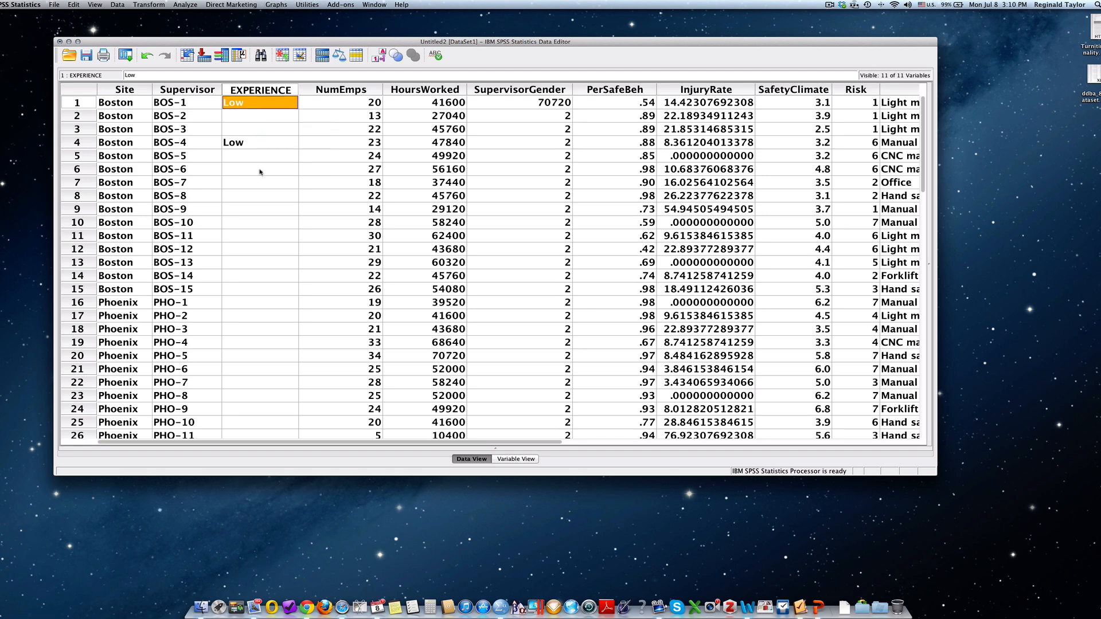
mouse_move(239, 187)
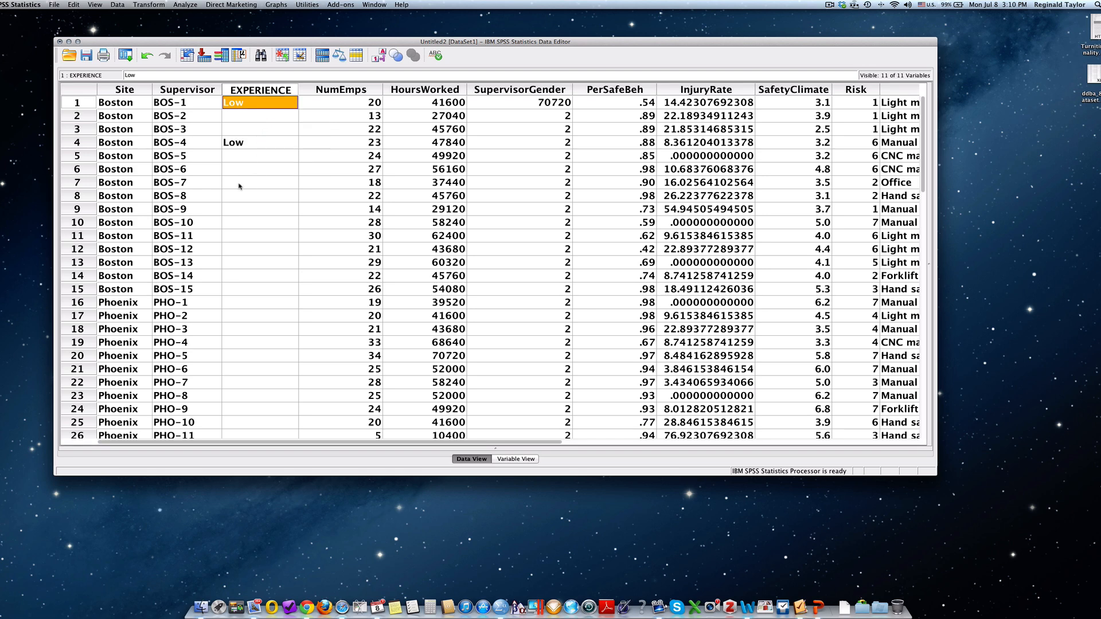
right_click(260, 181)
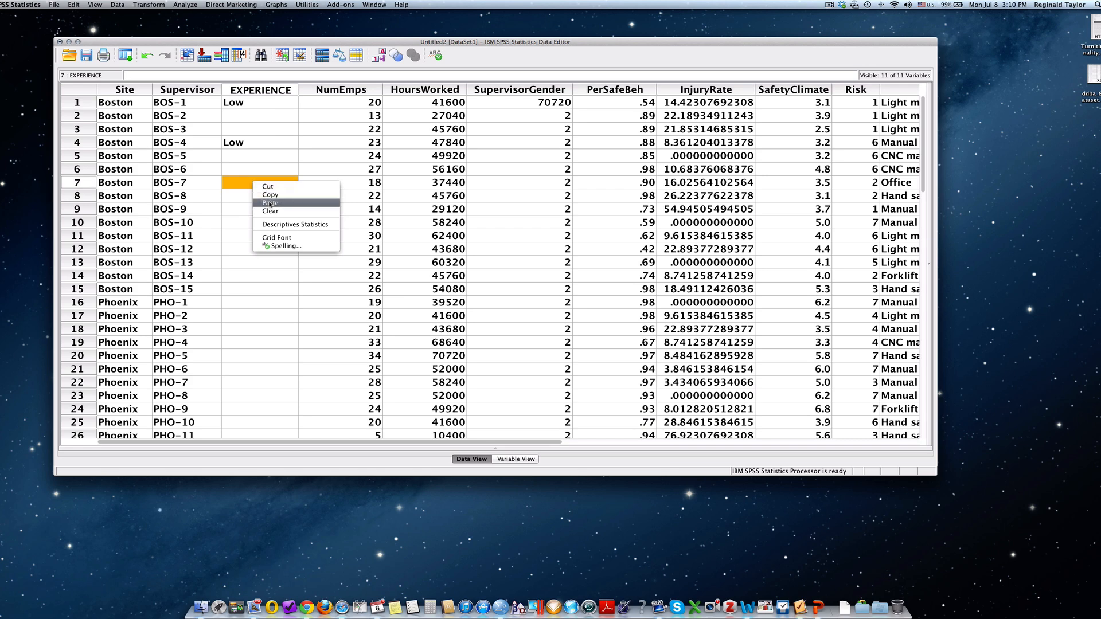
left_click(270, 203)
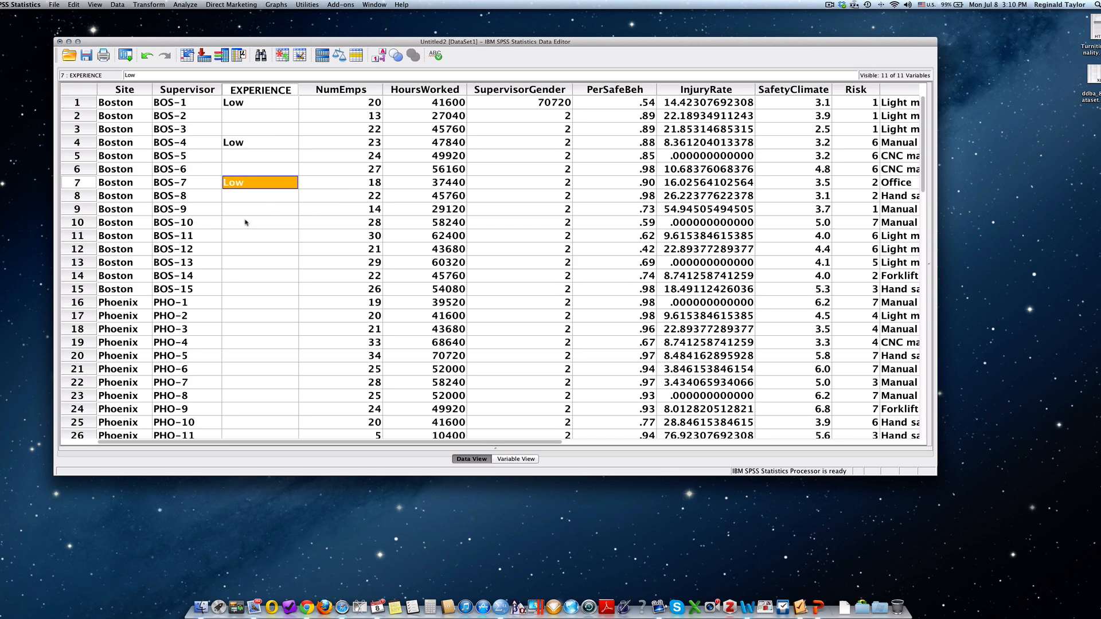
right_click(260, 222)
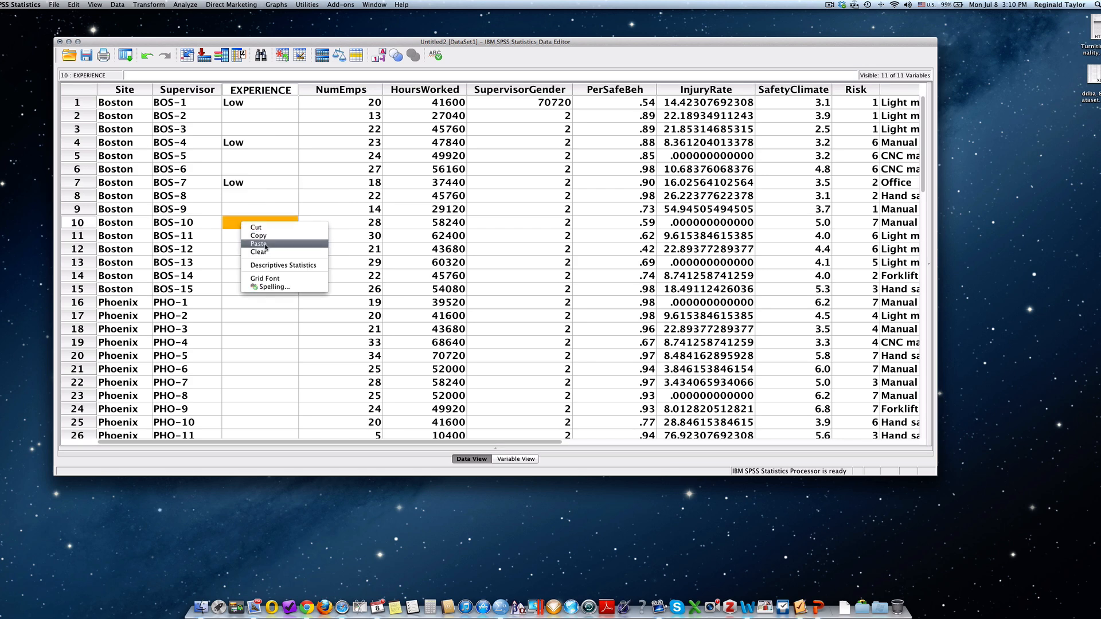
left_click(259, 243)
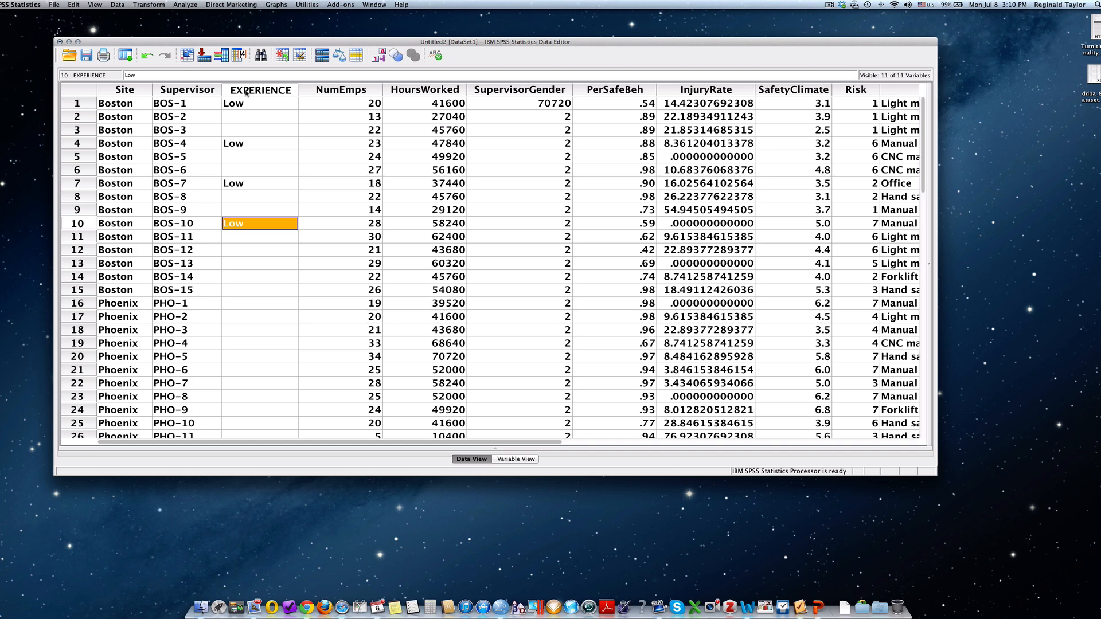
mouse_move(242, 103)
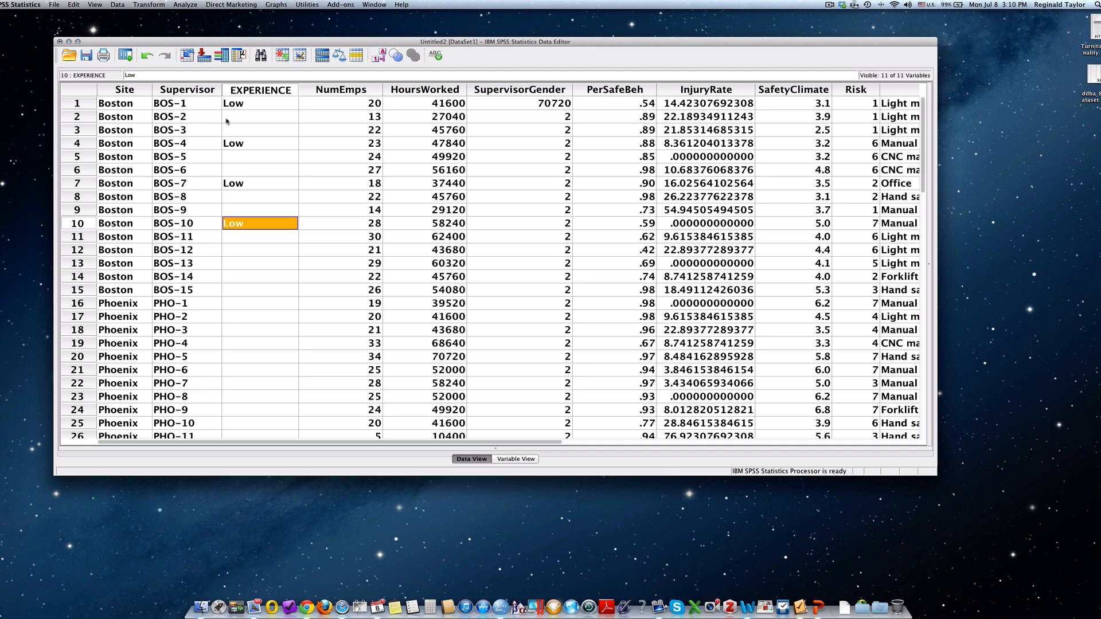
scroll("down", 3)
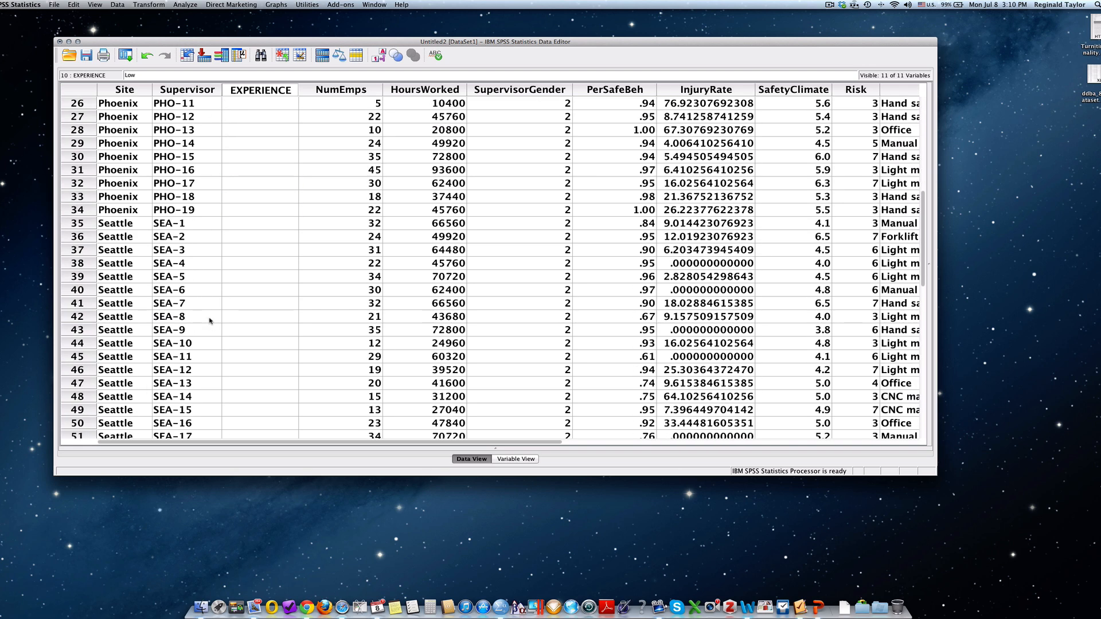
mouse_move(198, 232)
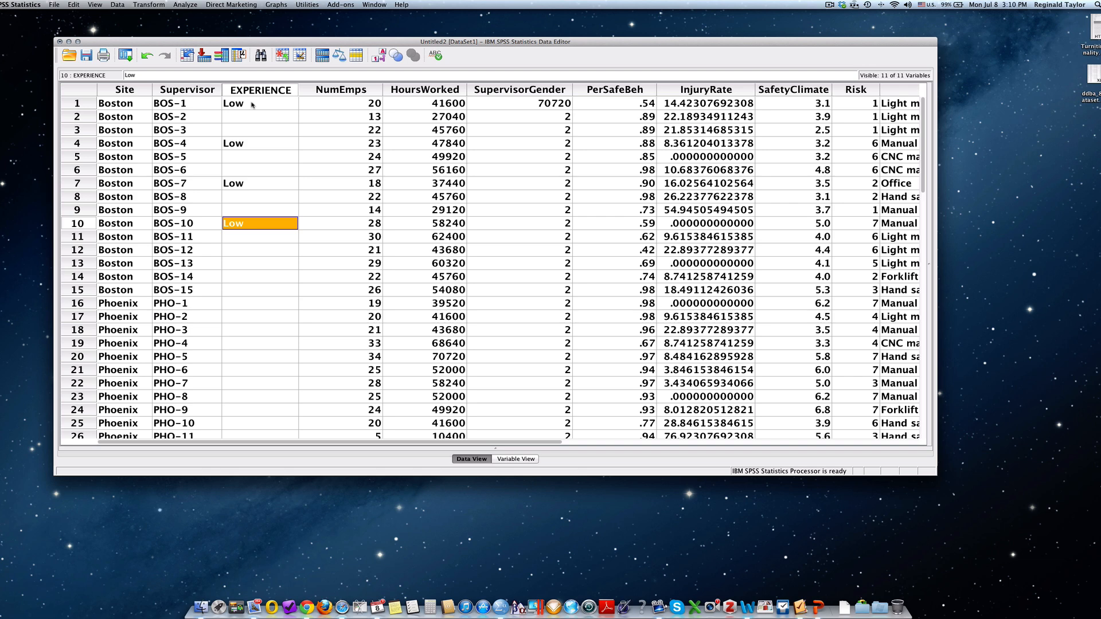
mouse_move(454, 394)
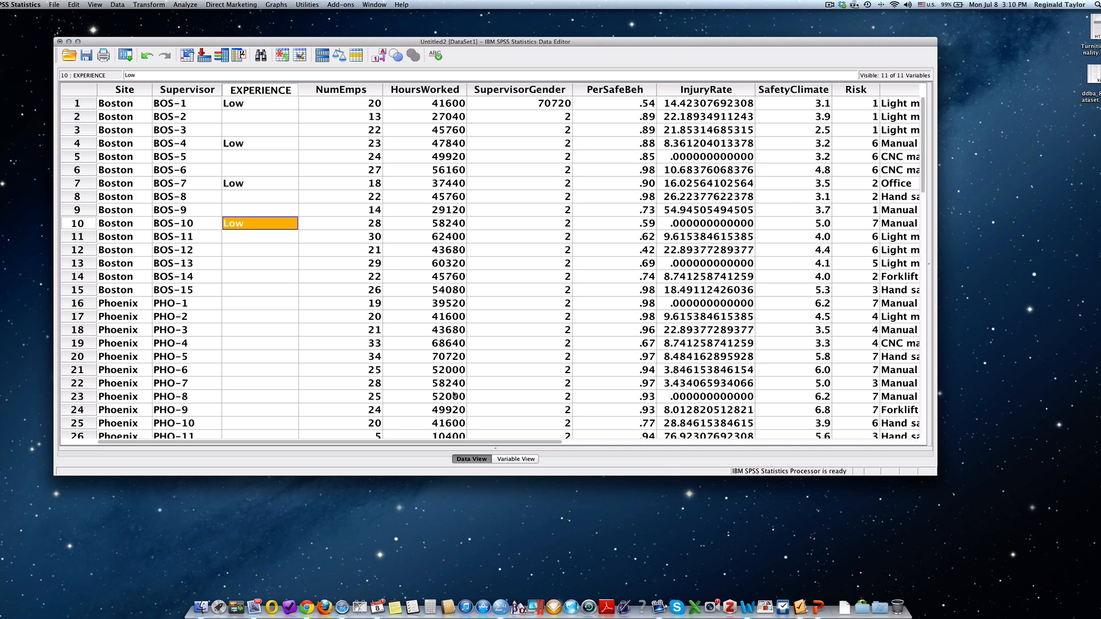
Switch to Variable View to see EXPERIENCE as an Ordinal string of width 6
left_click(516, 458)
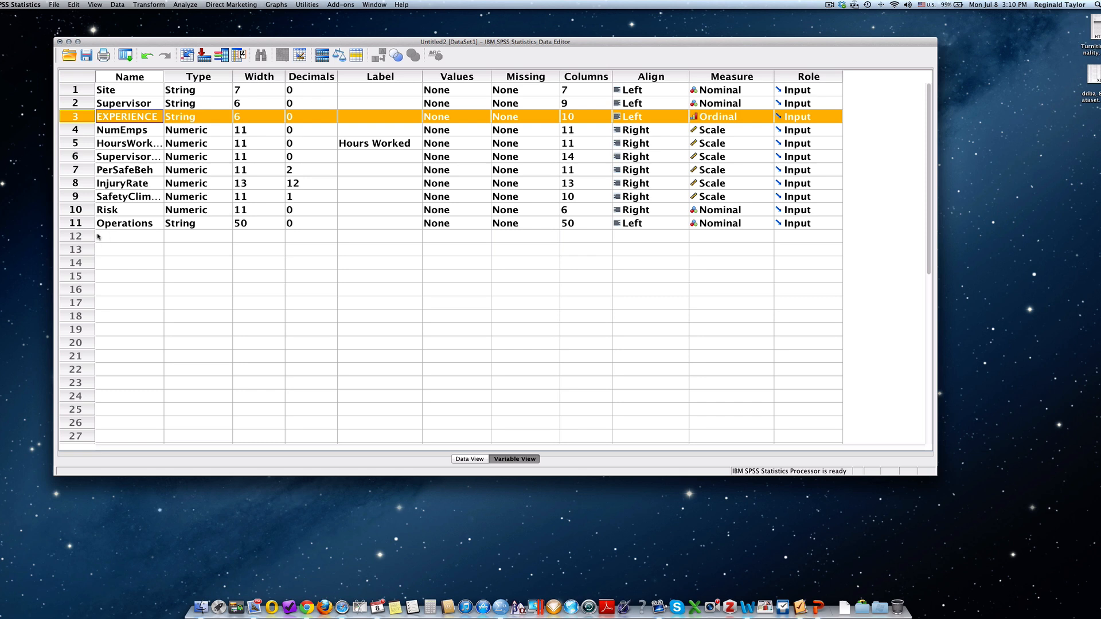
mouse_move(145, 241)
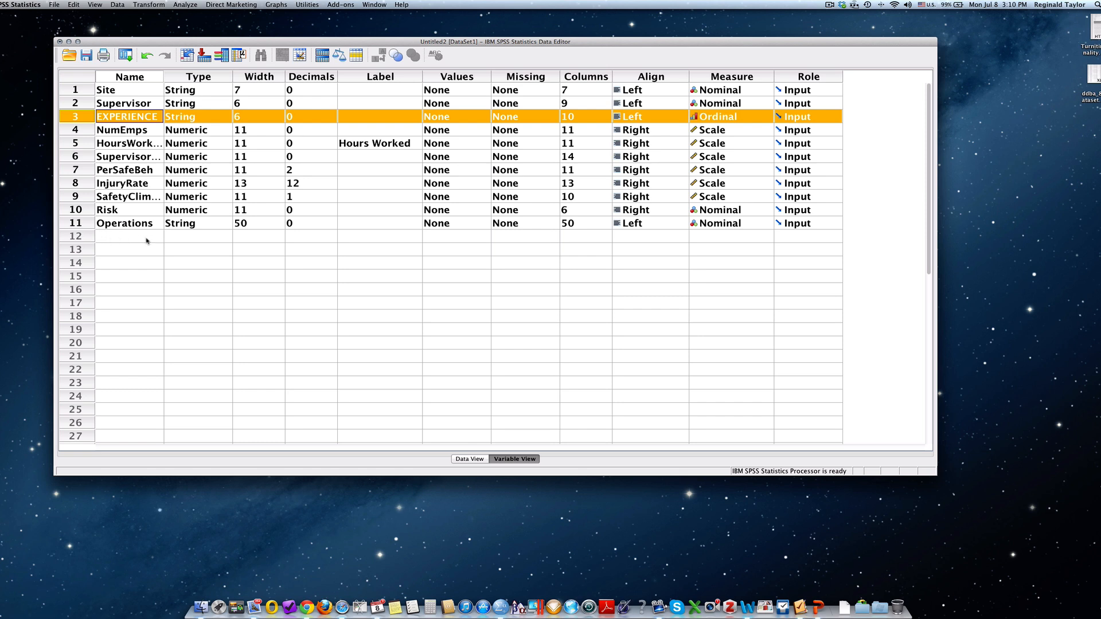
mouse_move(181, 238)
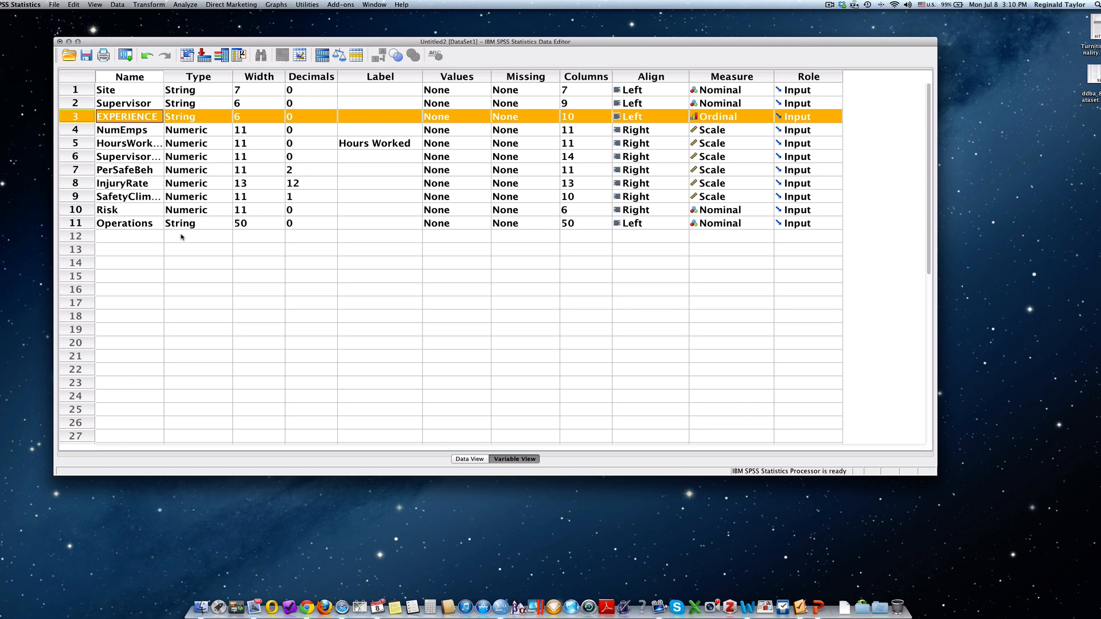
mouse_move(223, 244)
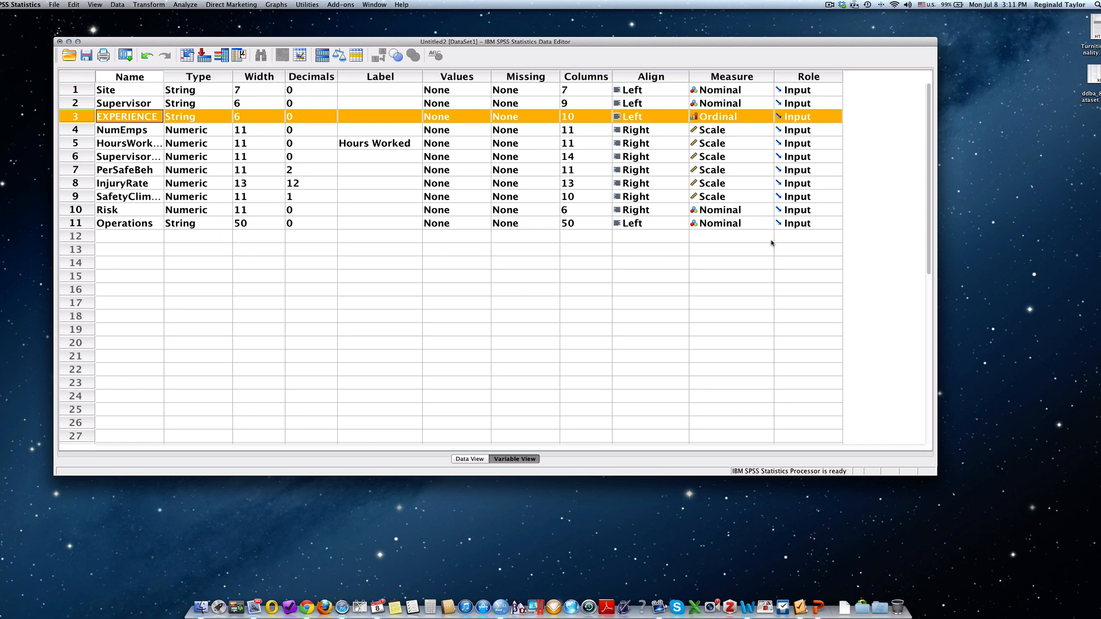
mouse_move(311, 210)
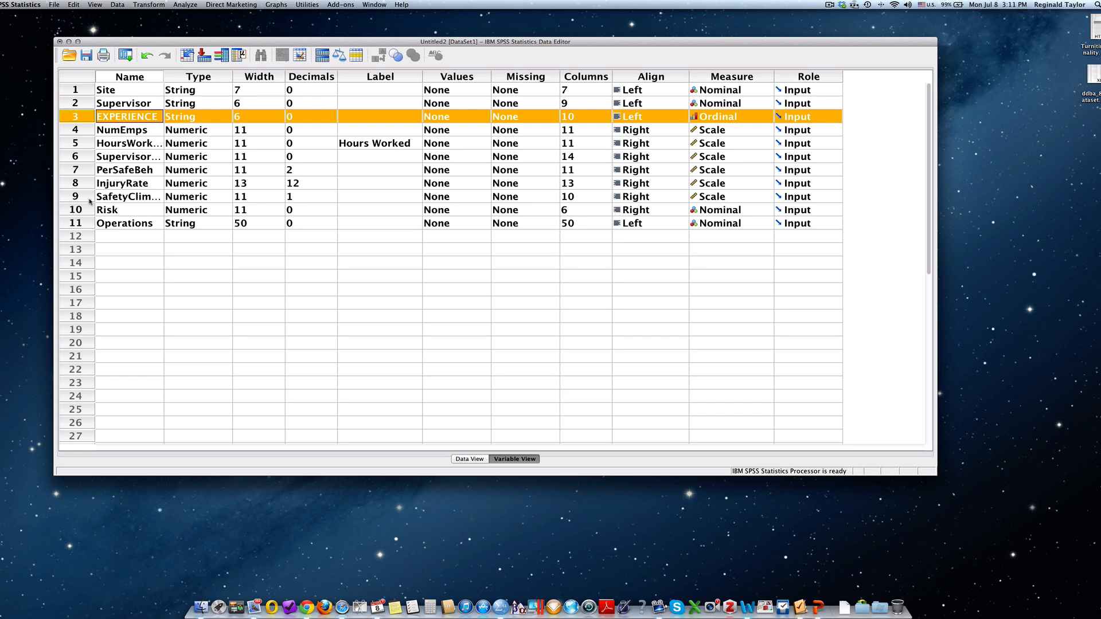
mouse_move(90, 134)
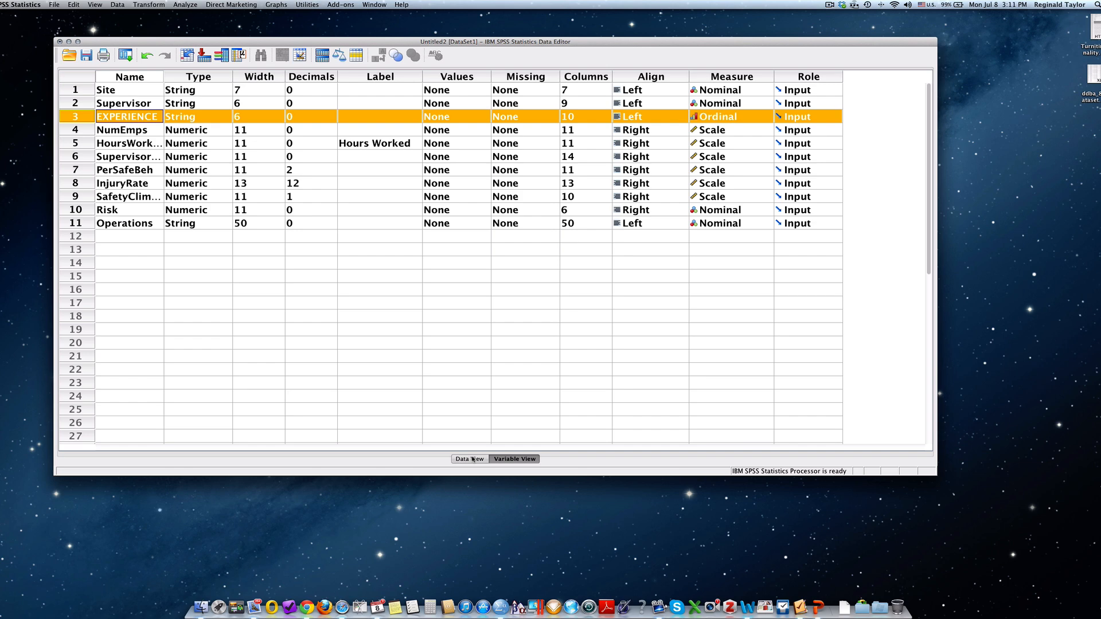
Return to Data View and select the EXPERIENCE column header to move it beside Supervisor
left_click(472, 459)
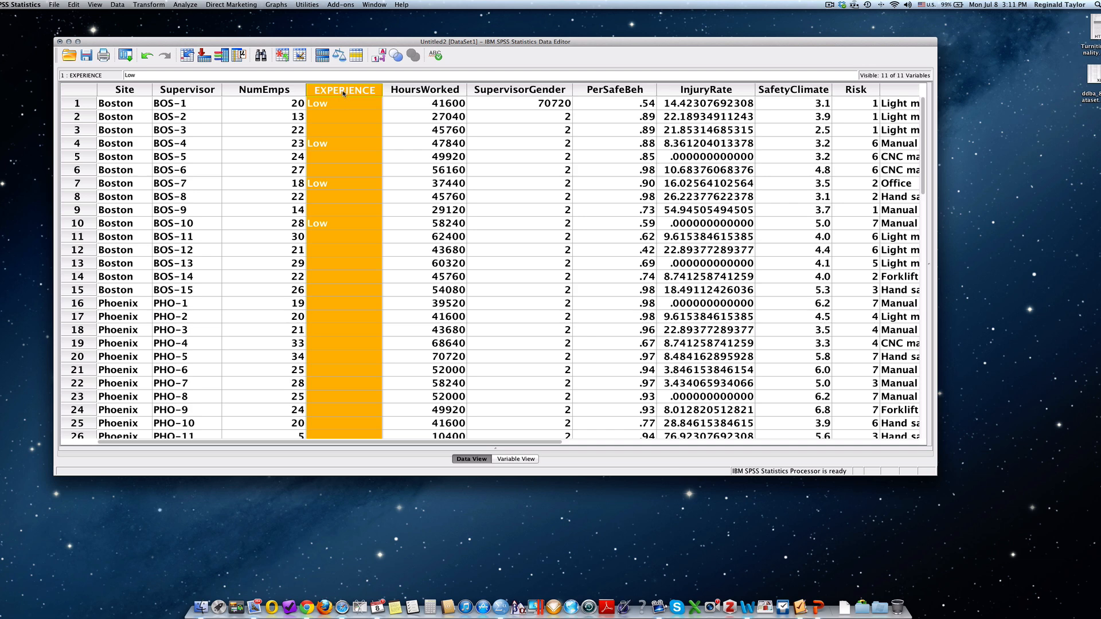
left_click(265, 89)
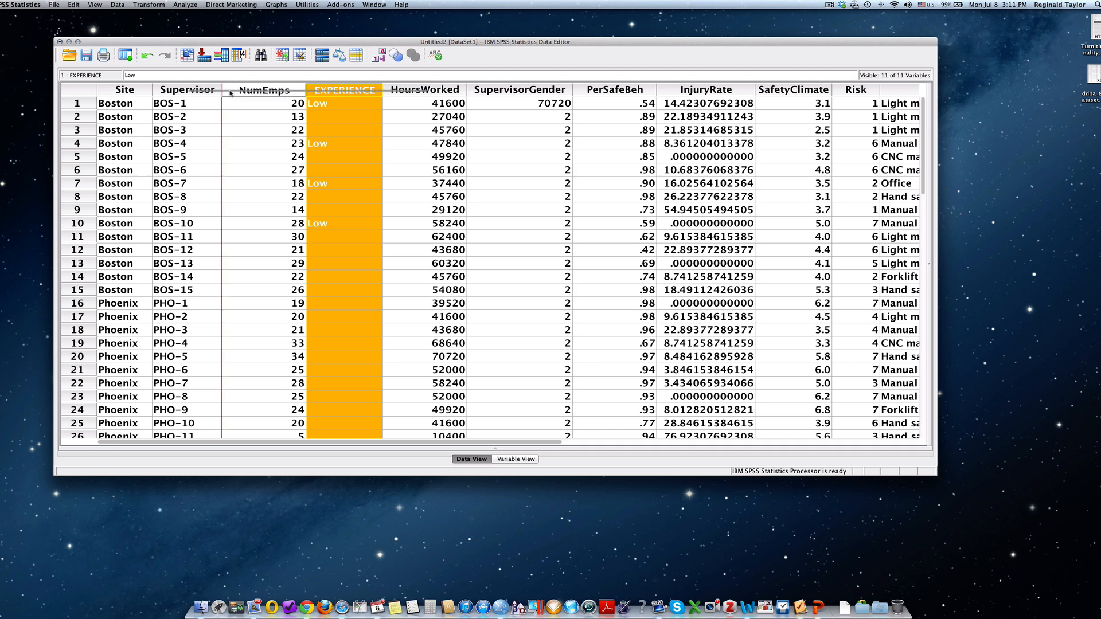